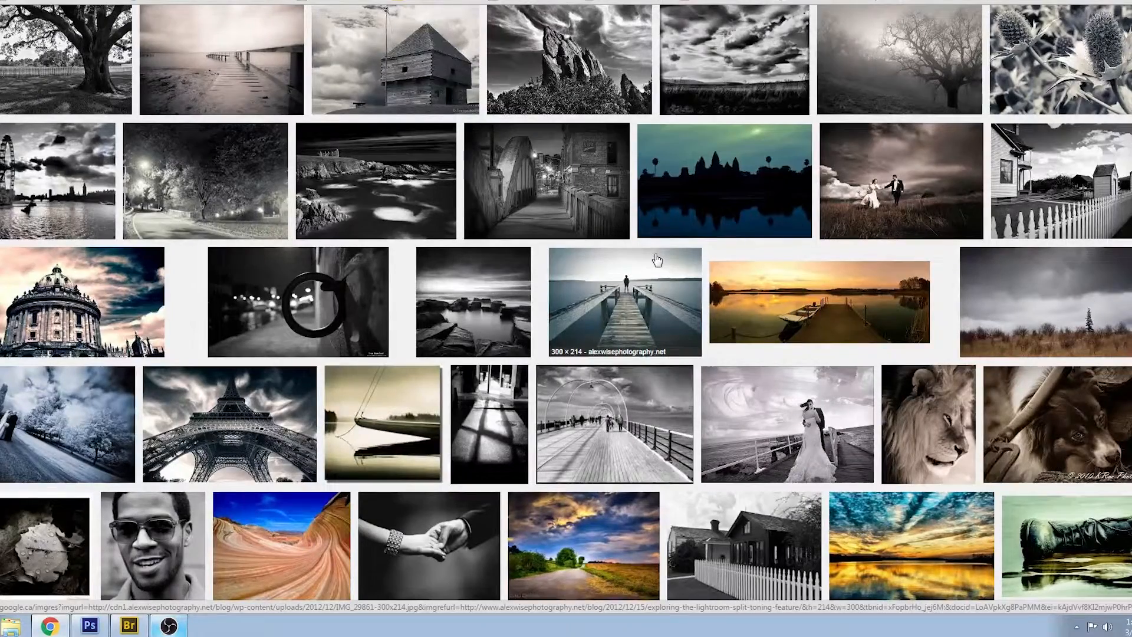
mouse_move(620, 149)
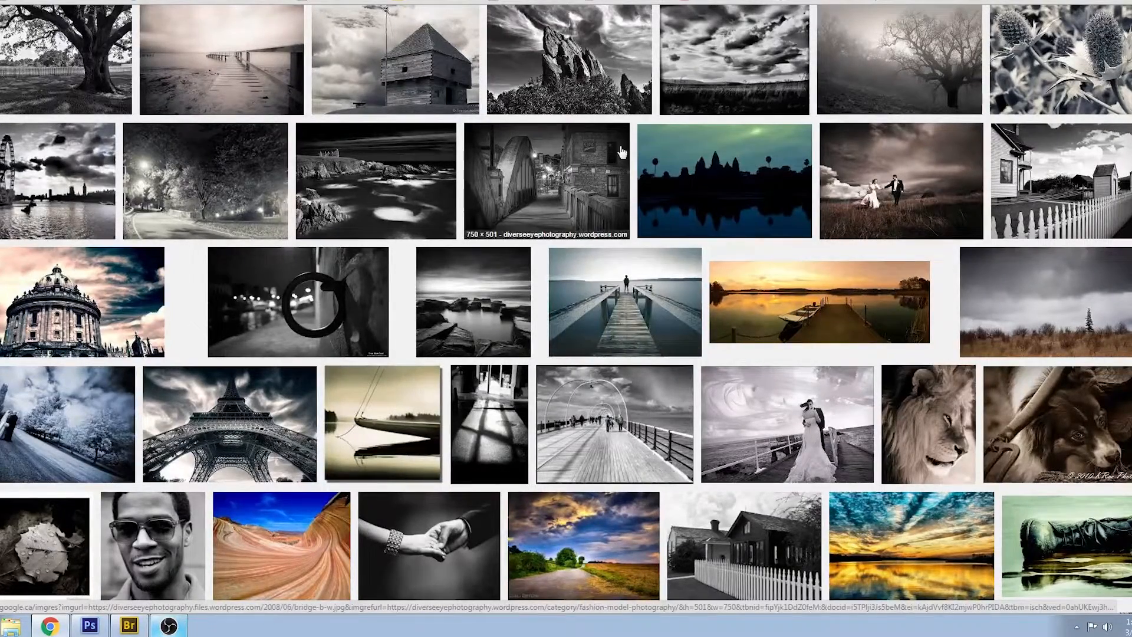
mouse_move(329, 76)
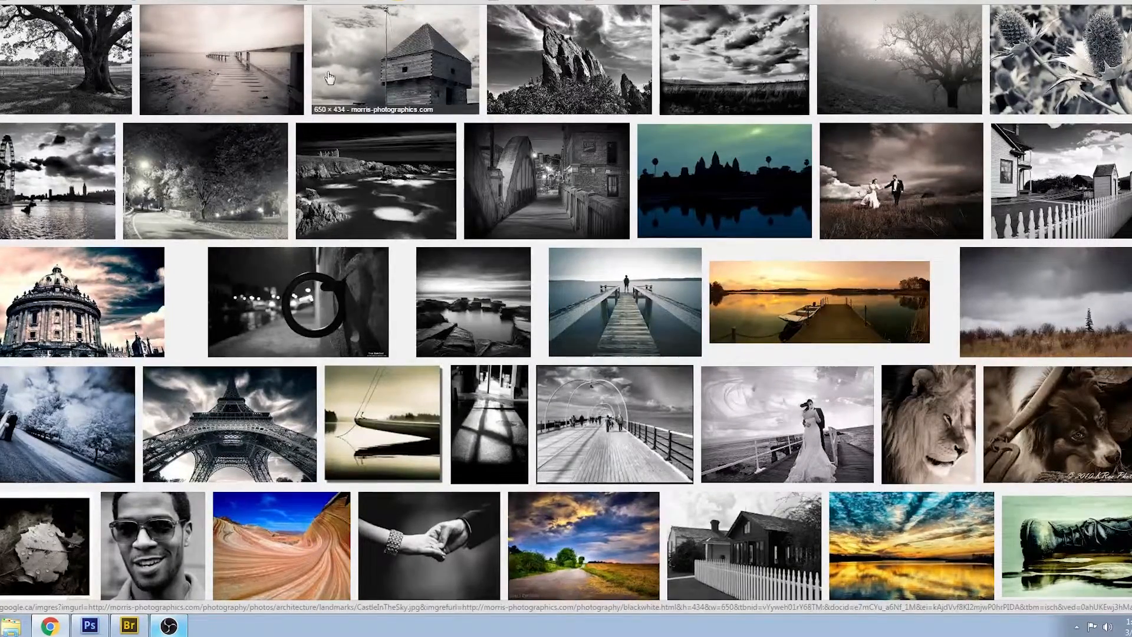
mouse_move(433, 454)
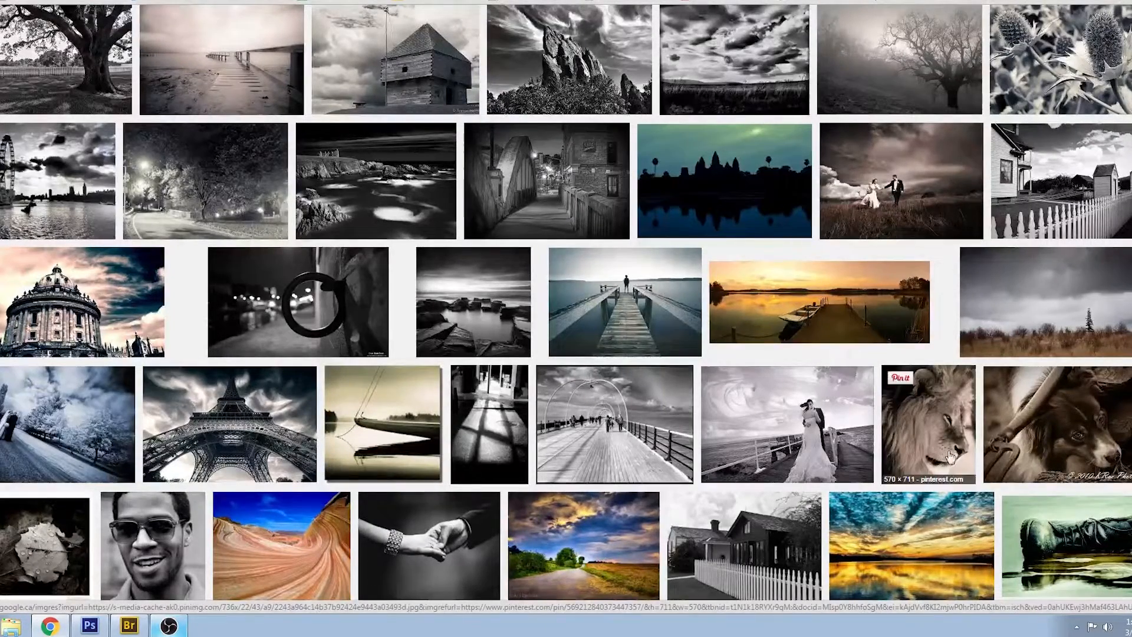
mouse_move(1054, 415)
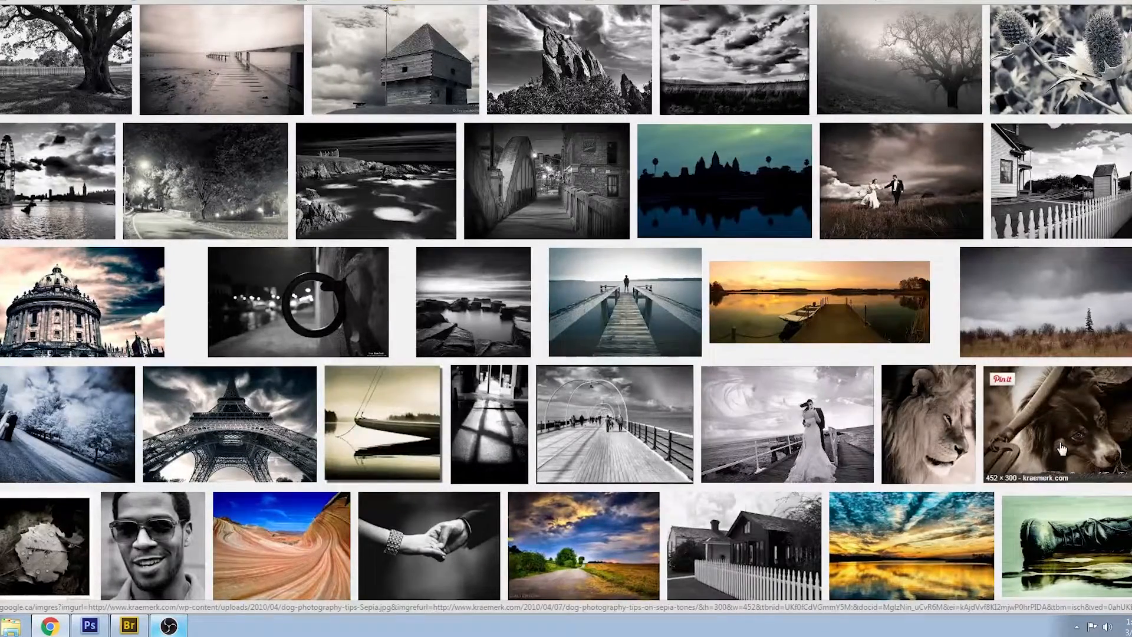
mouse_move(904, 170)
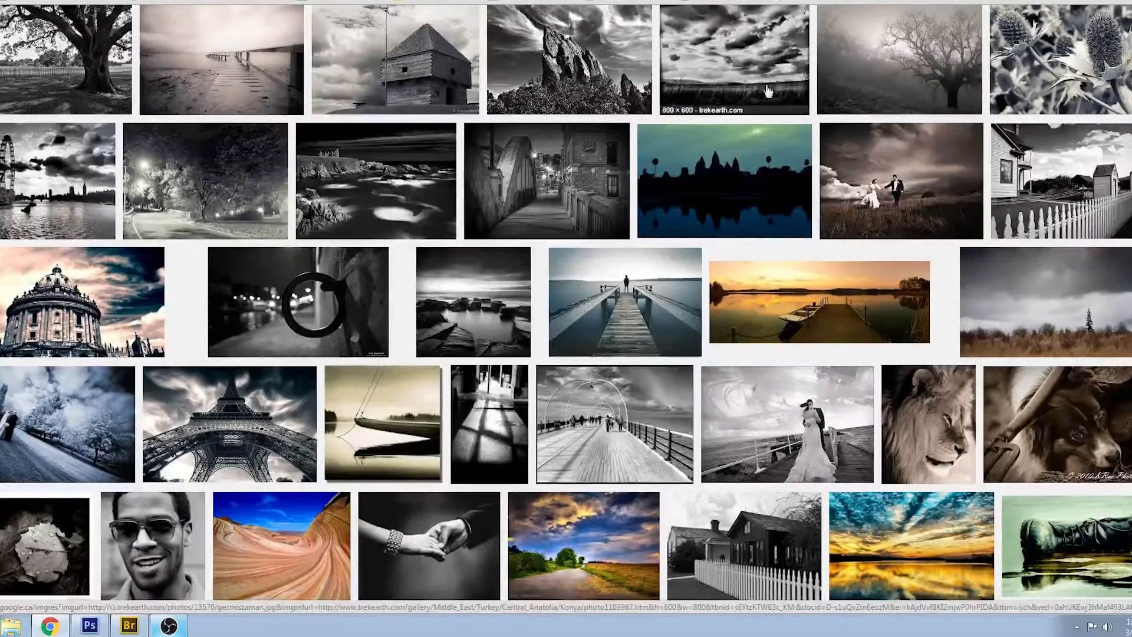
mouse_move(356, 226)
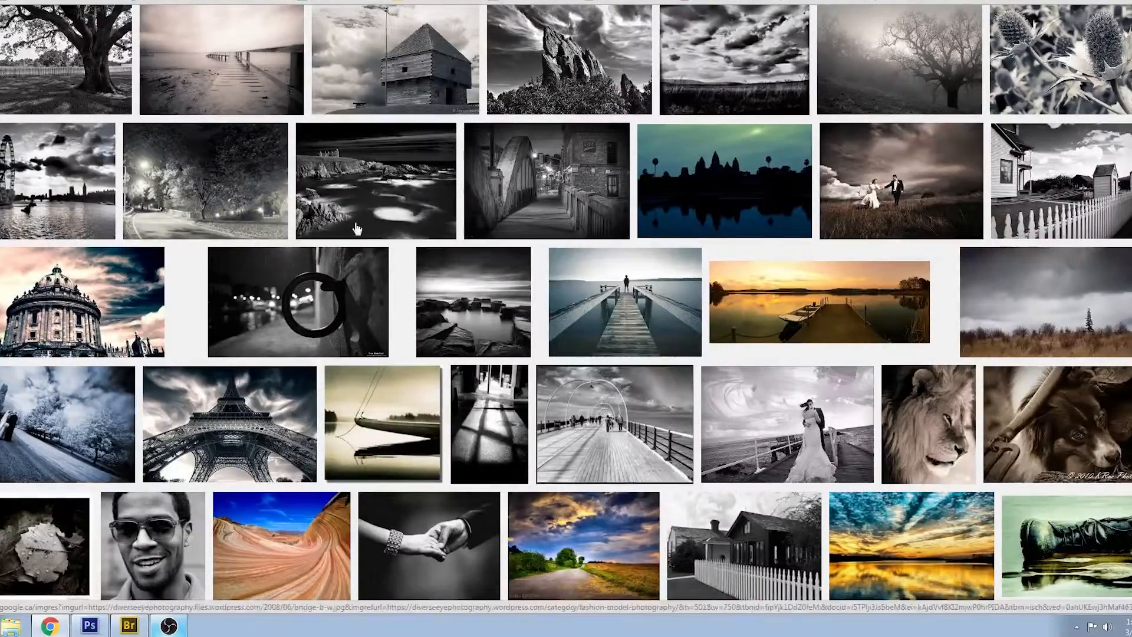
mouse_move(715, 444)
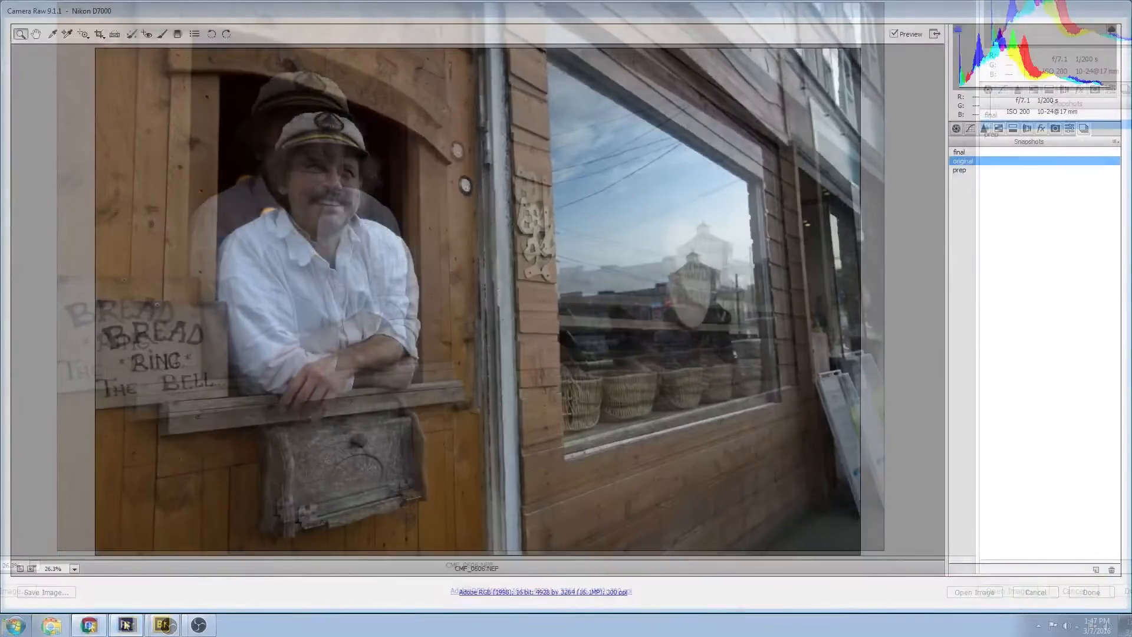
Compare the final and original snapshots, then apply the prep snapshot.
left_click(962, 161)
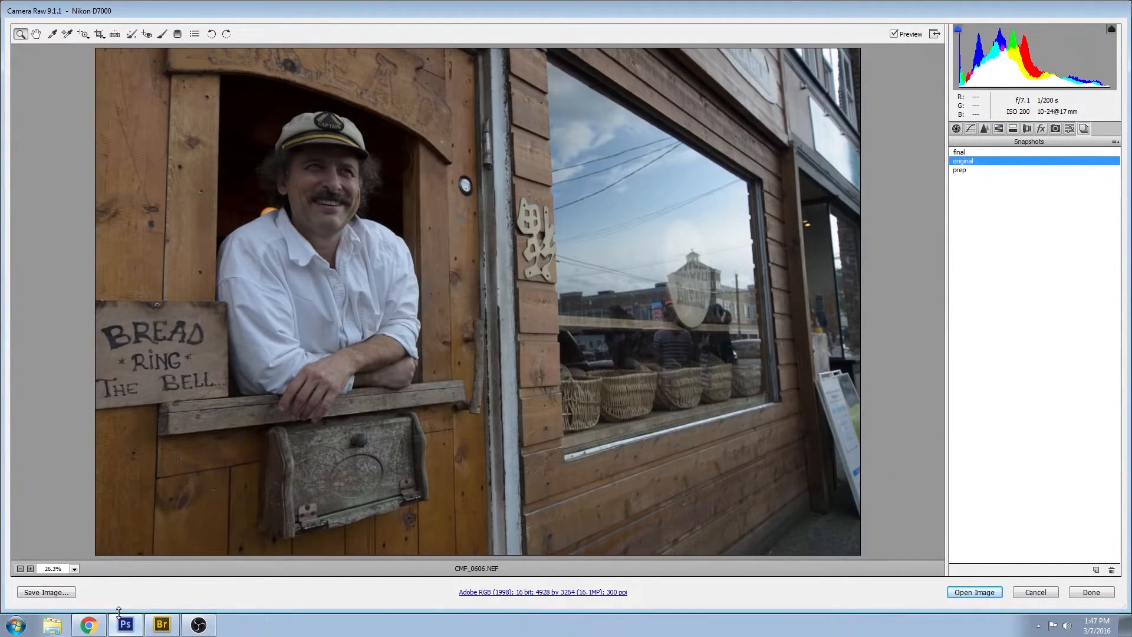
mouse_move(210, 56)
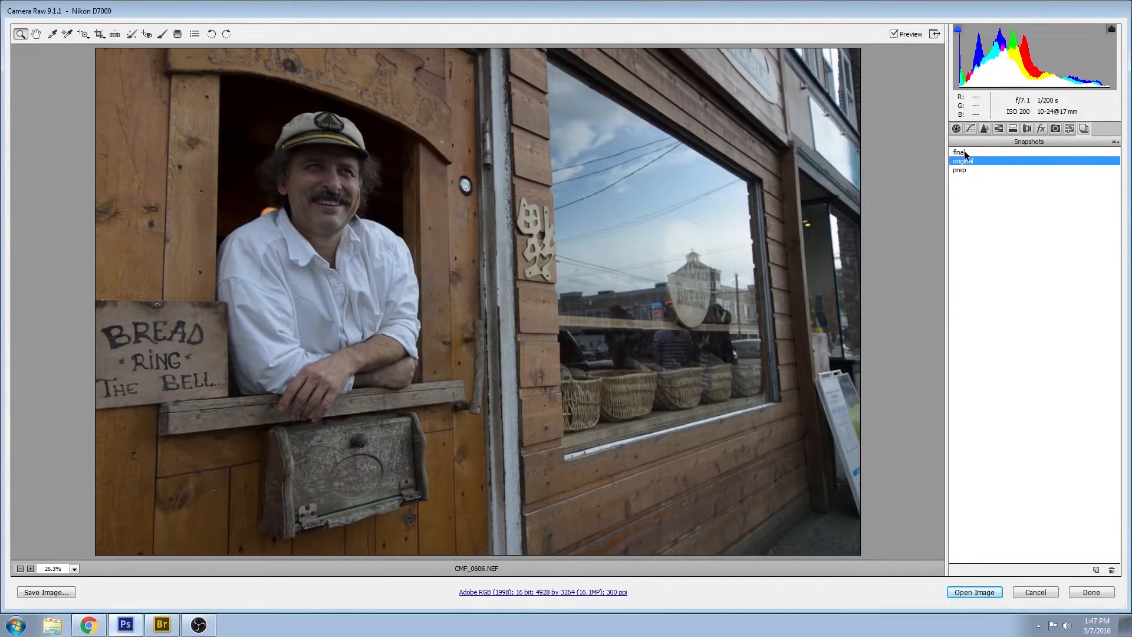
left_click(960, 151)
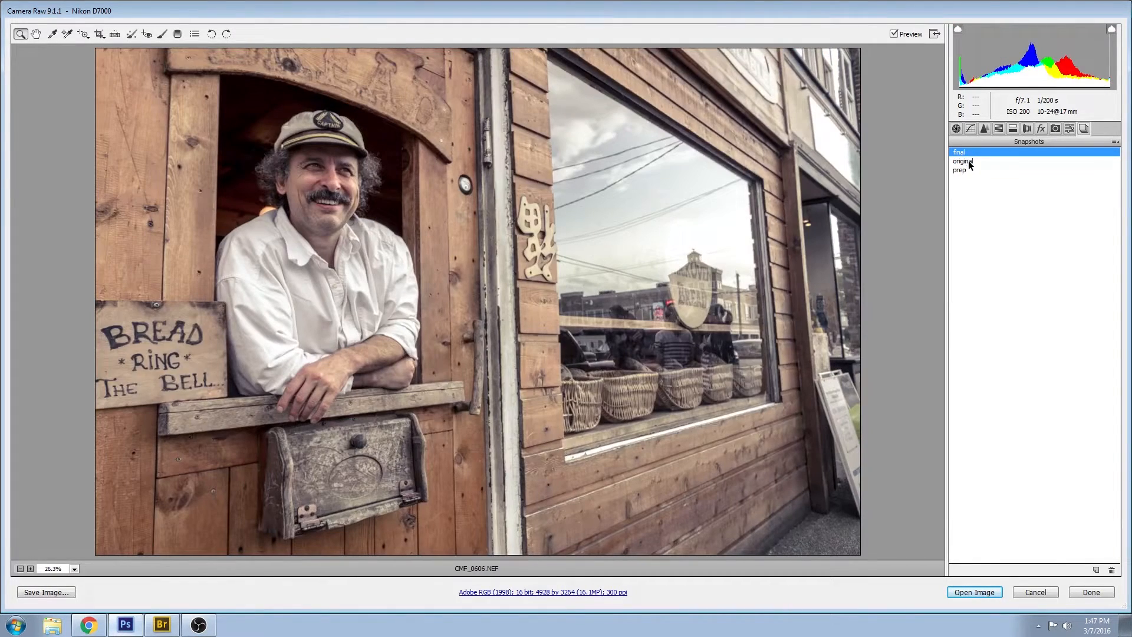
left_click(962, 161)
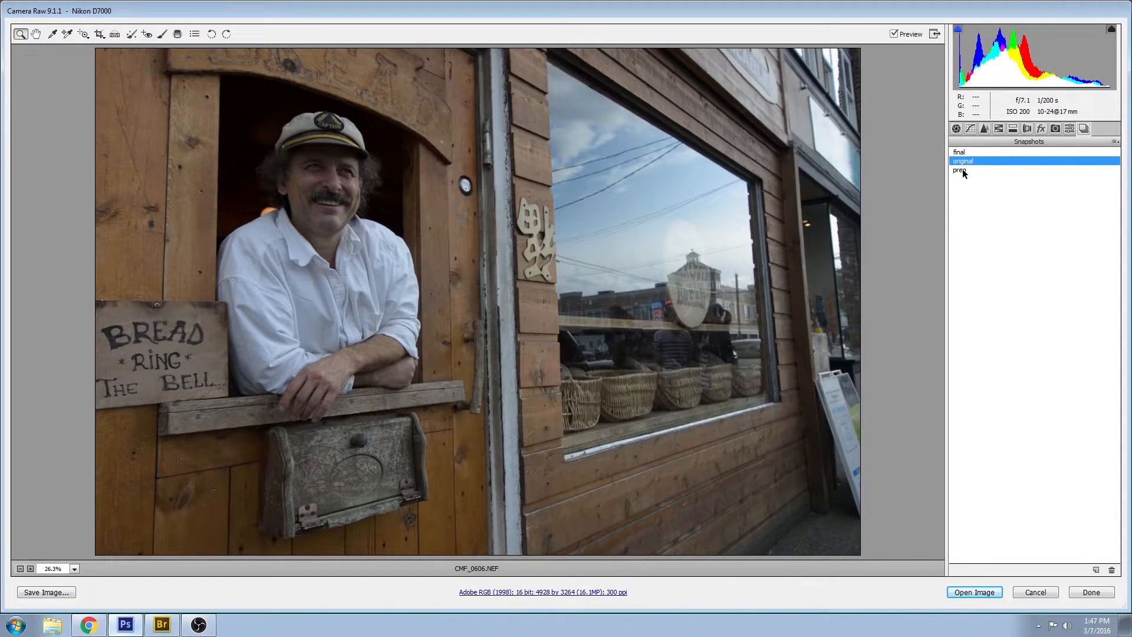
left_click(960, 169)
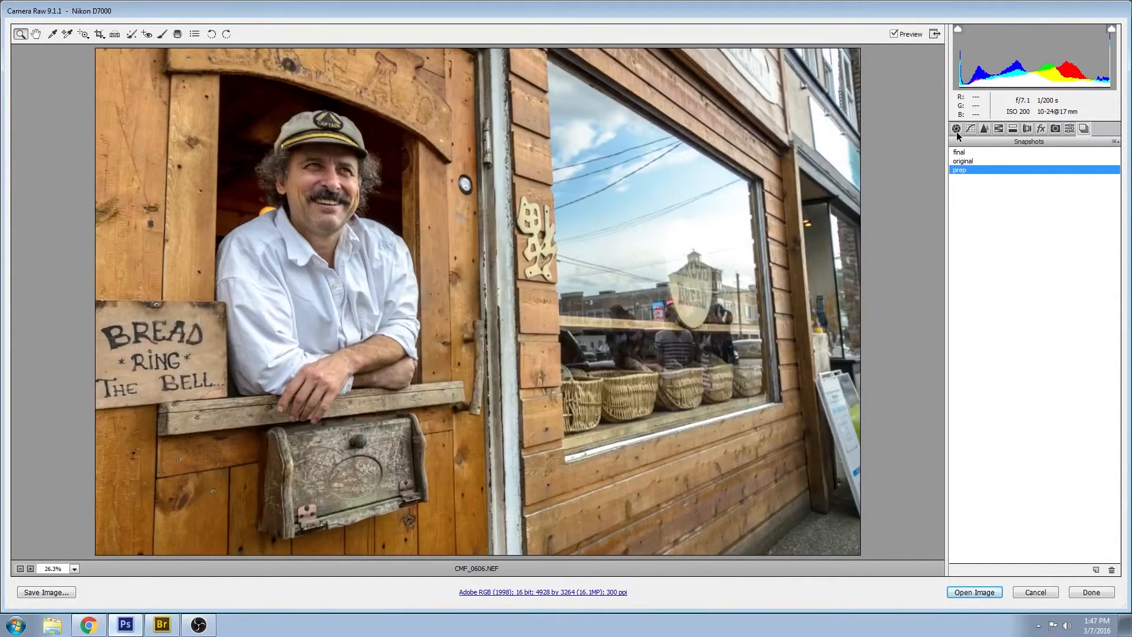
left_click(955, 128)
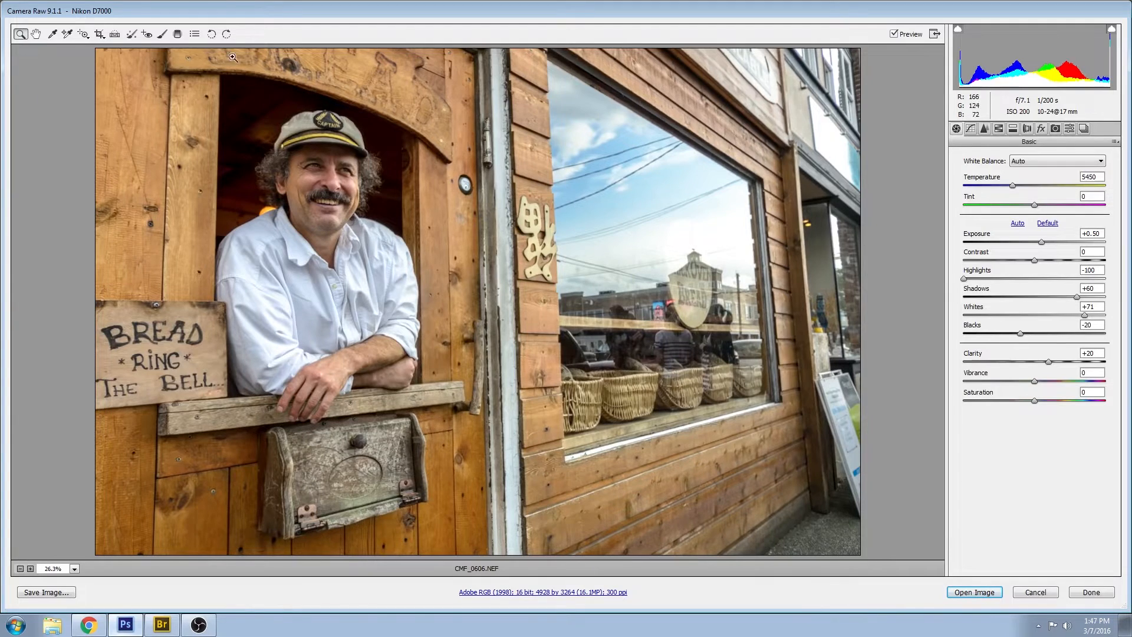
mouse_move(653, 266)
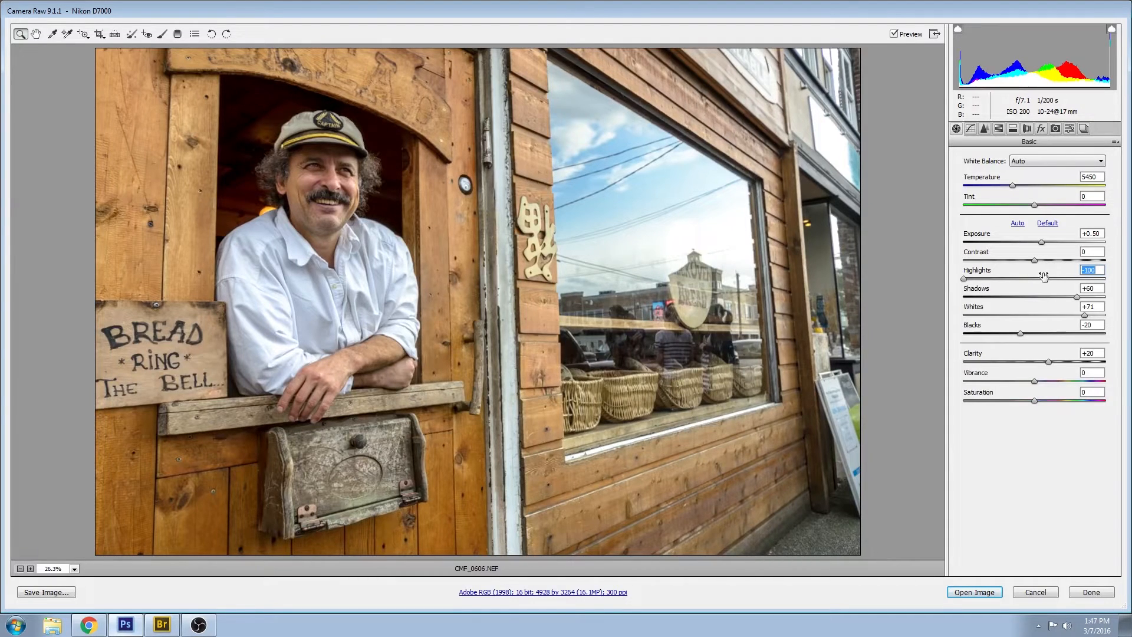
mouse_move(341, 84)
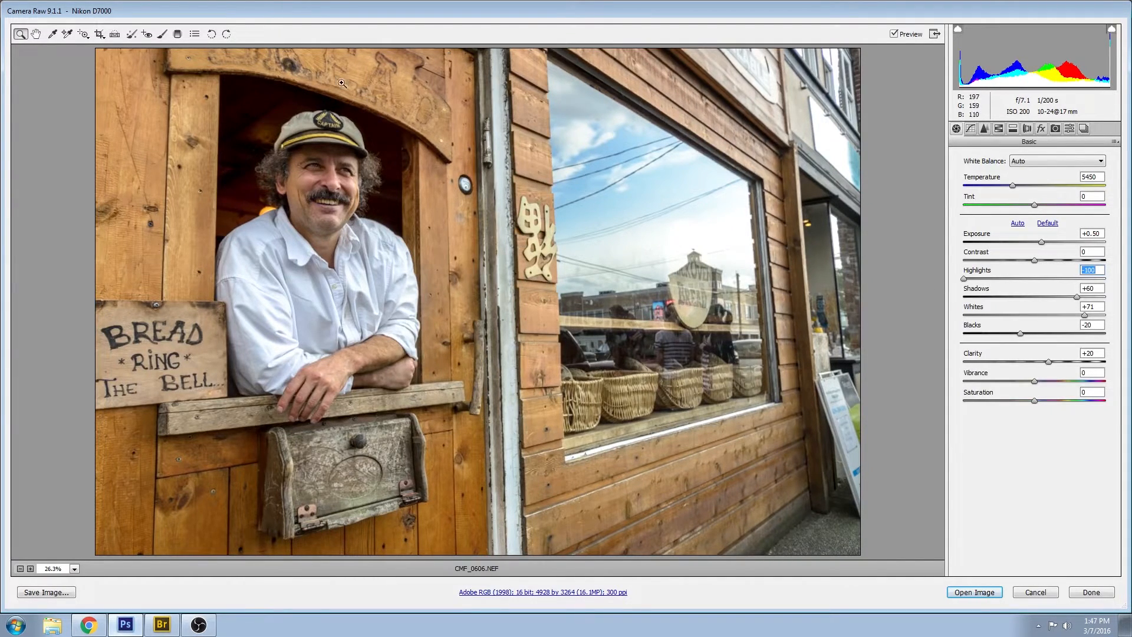
mouse_move(328, 369)
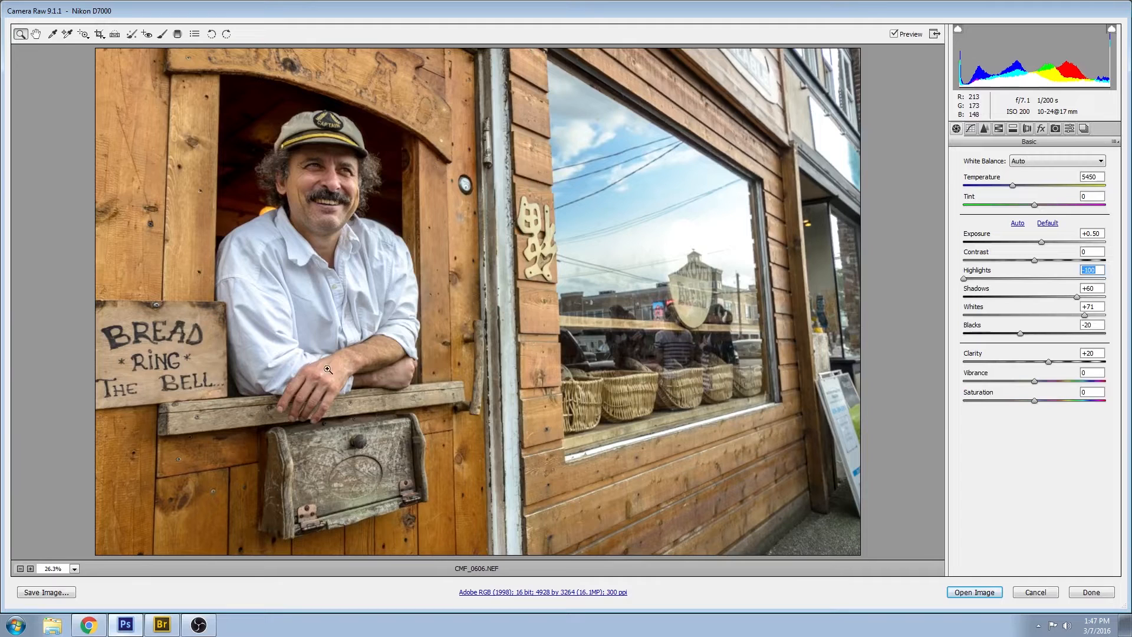
mouse_move(1080, 133)
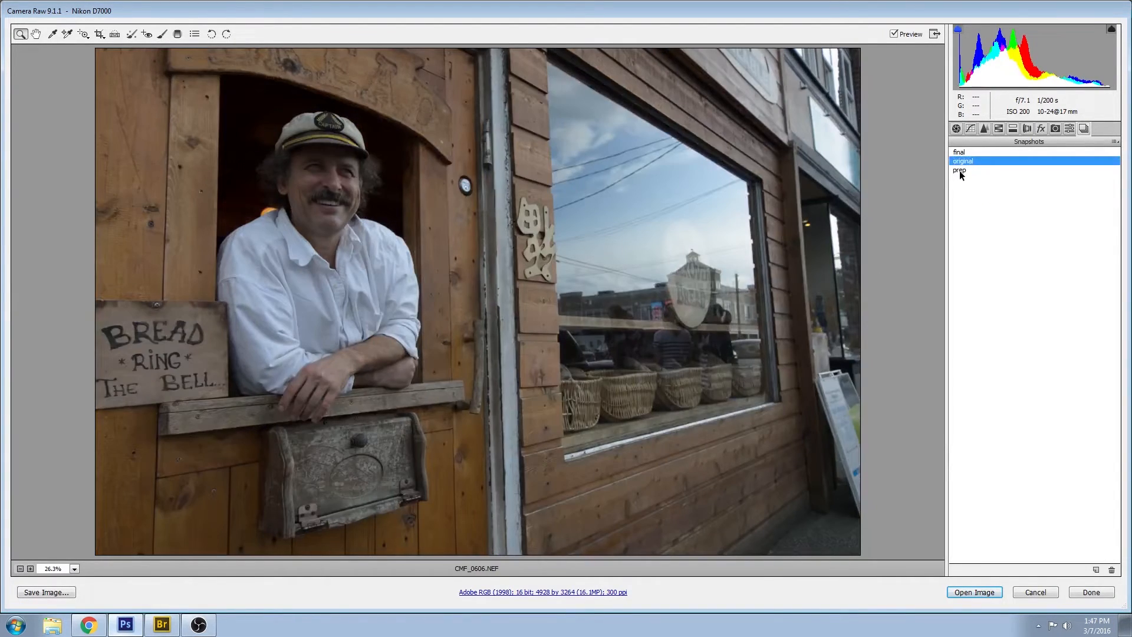
left_click(962, 160)
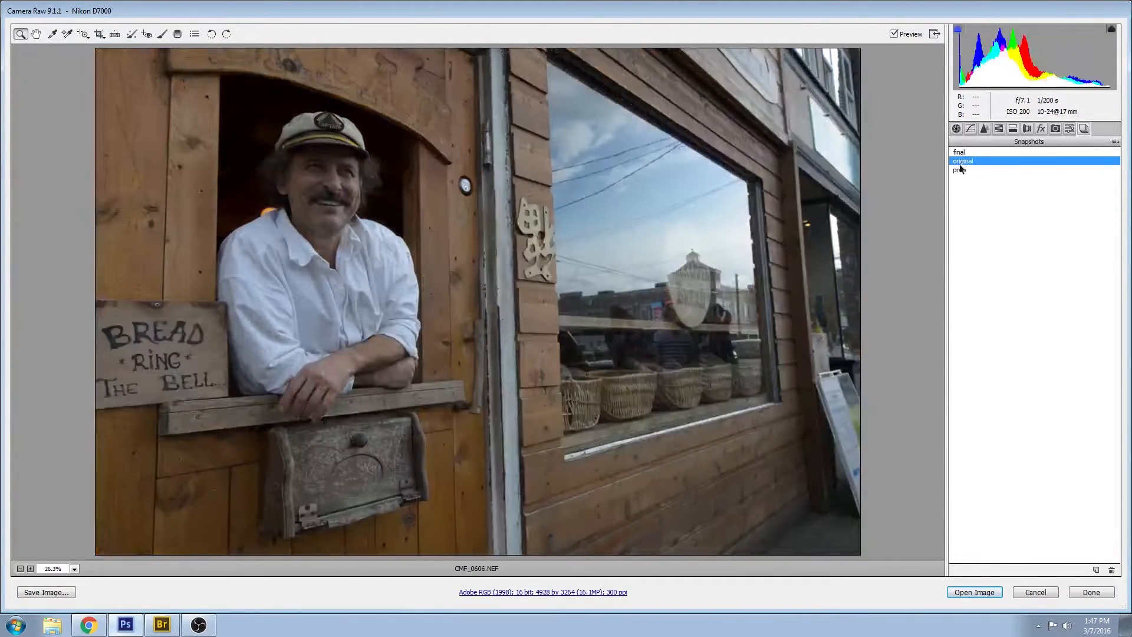
left_click(960, 171)
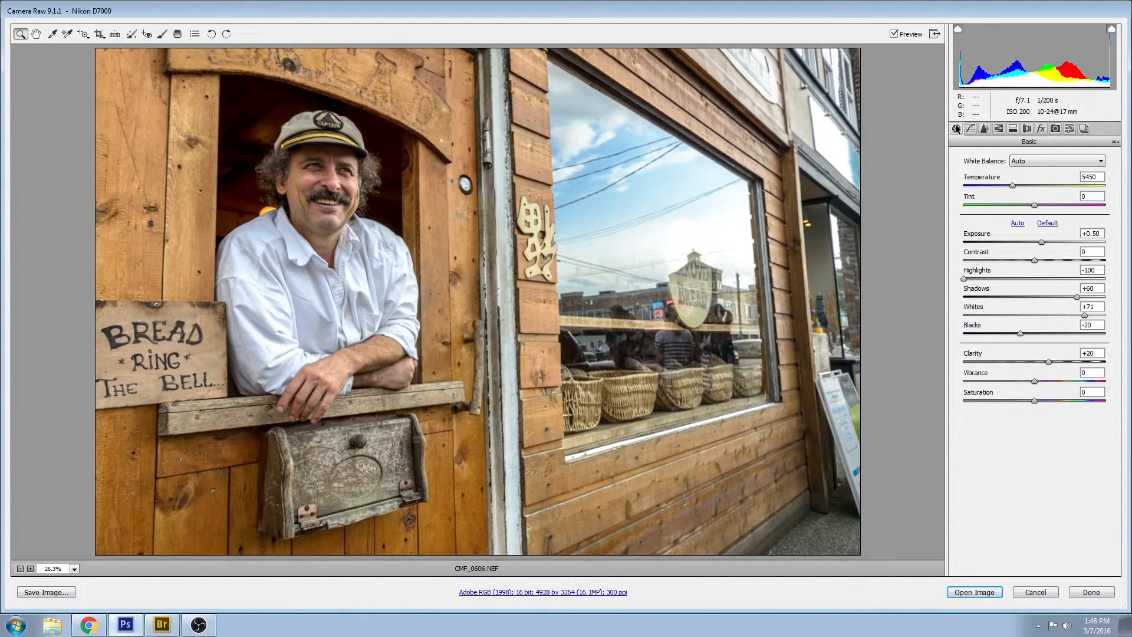
mouse_move(1016, 447)
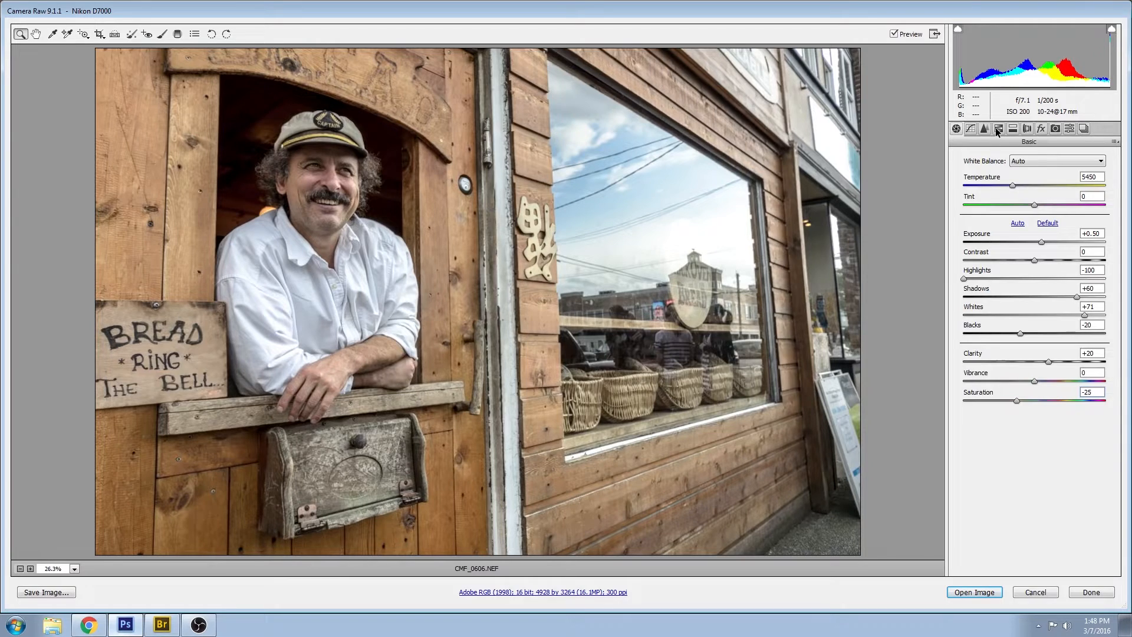
Set saturation Reds +51, Oranges -15, Yellows -40, Blues -60, Purples -20, and adjust Magentas.
left_click(998, 128)
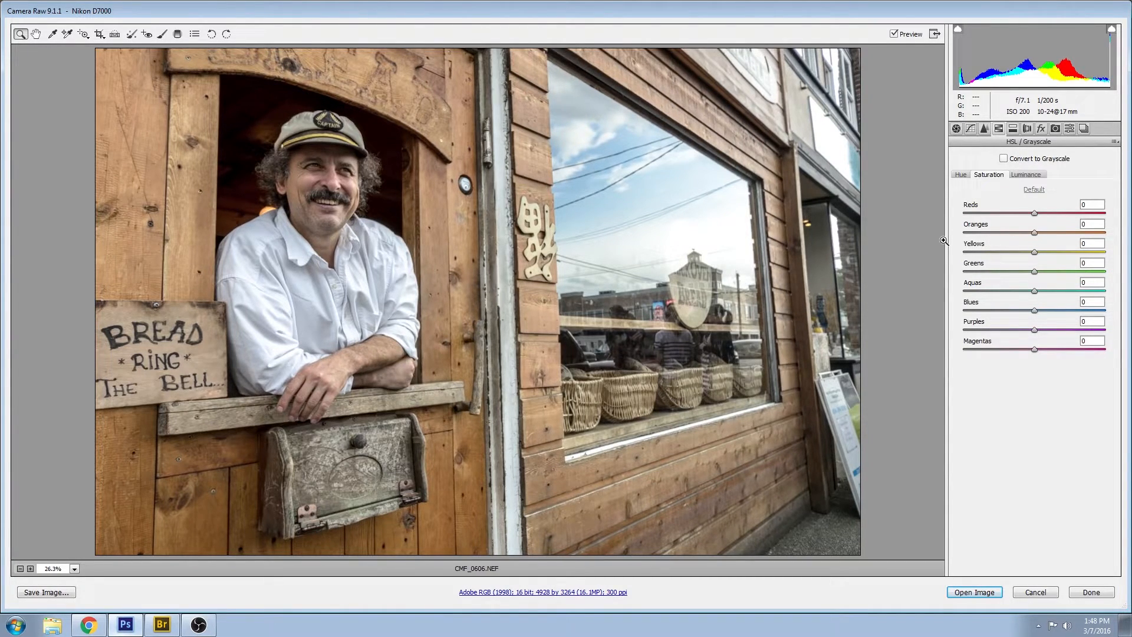
mouse_move(1049, 380)
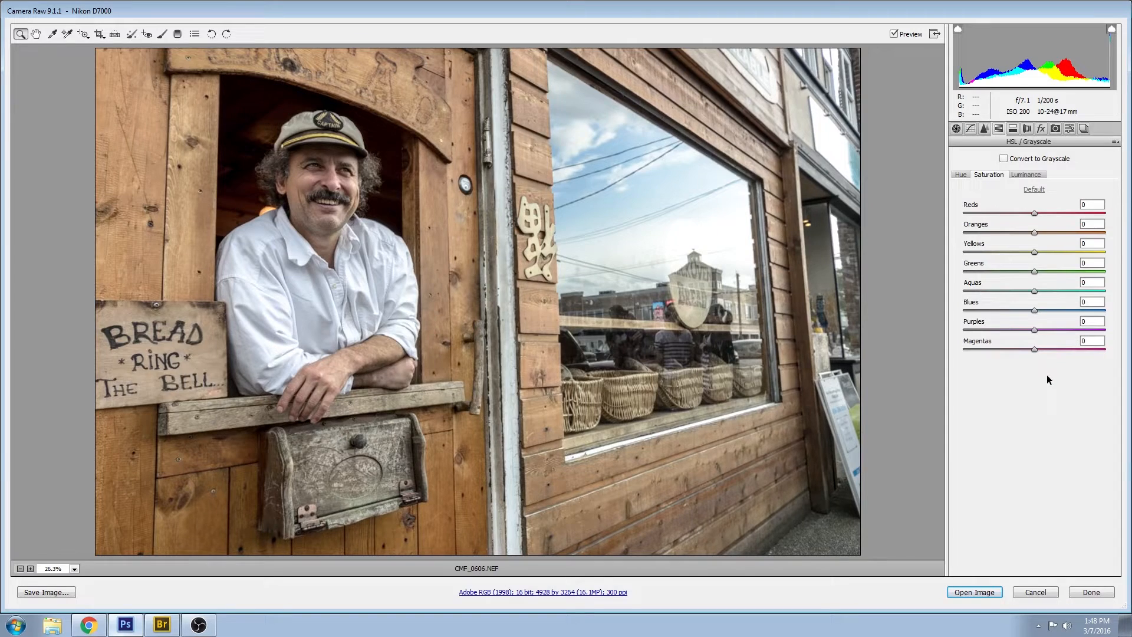
mouse_move(1050, 207)
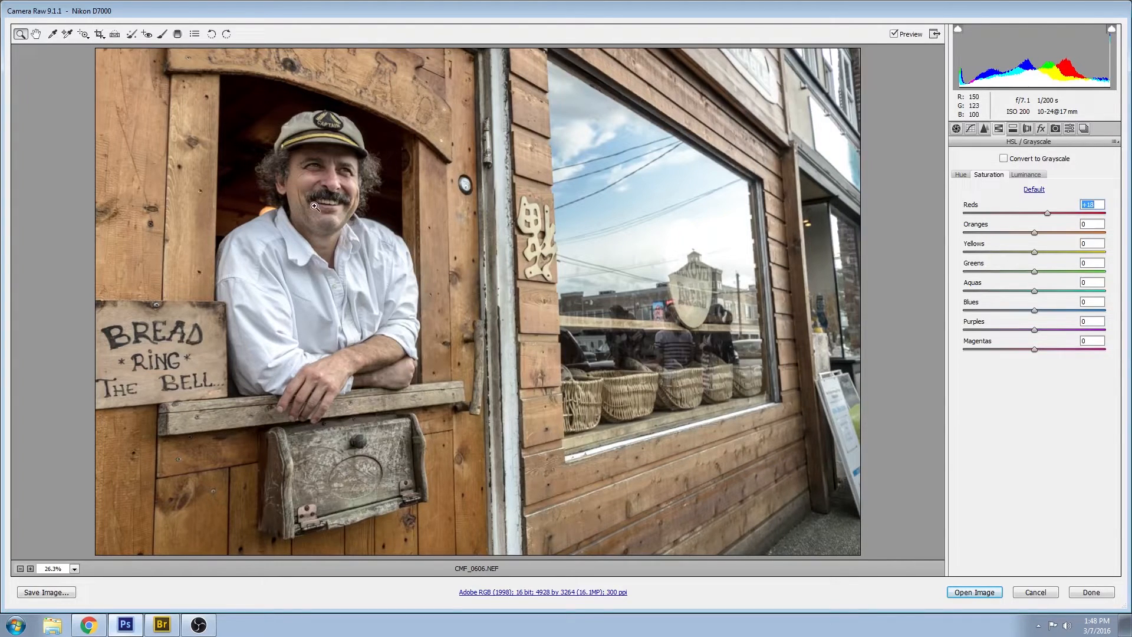
mouse_move(1071, 218)
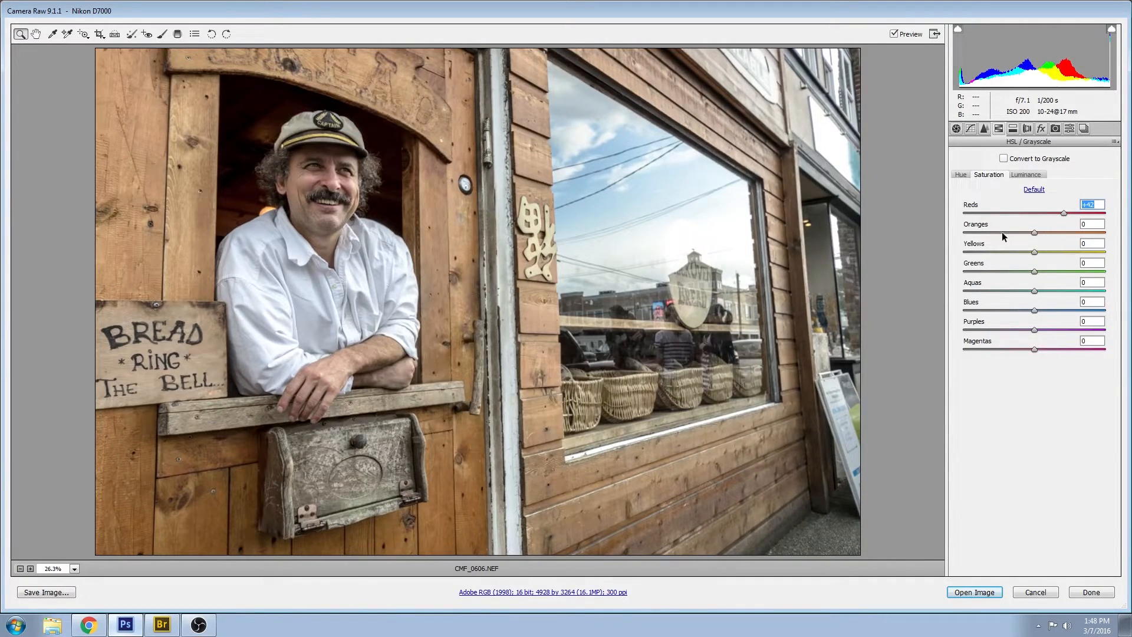
mouse_move(193, 478)
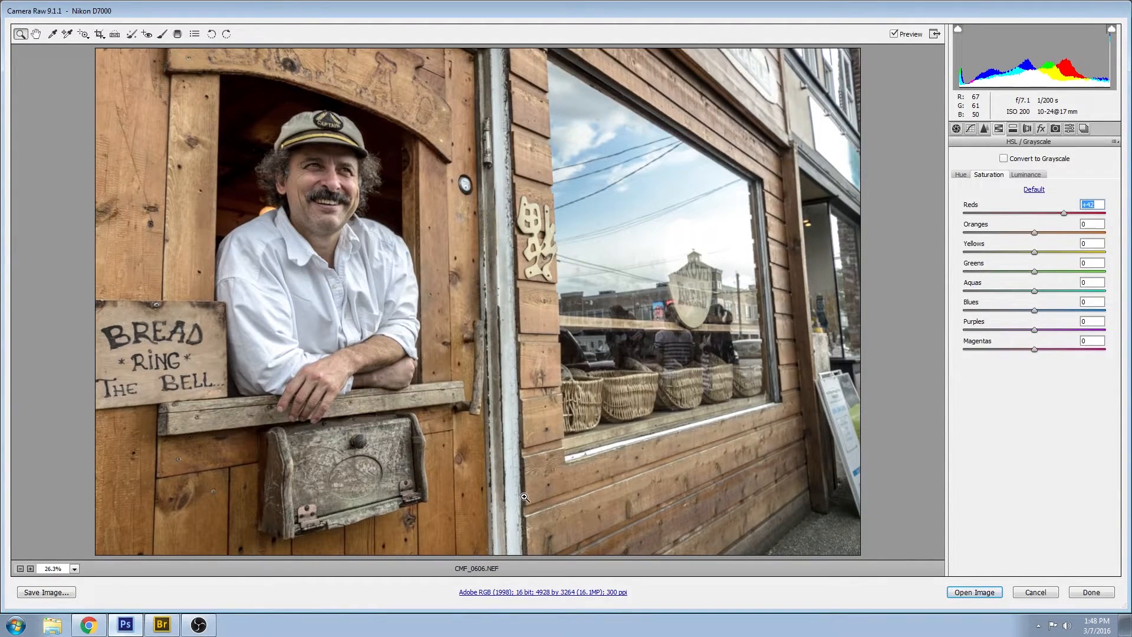
mouse_move(1033, 235)
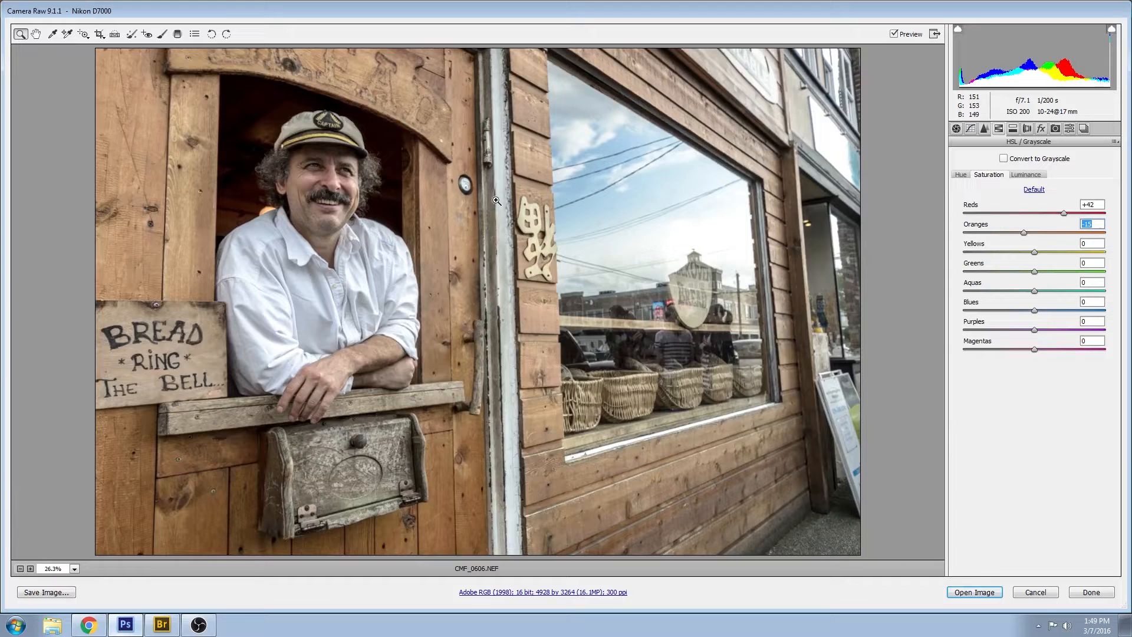
mouse_move(1038, 254)
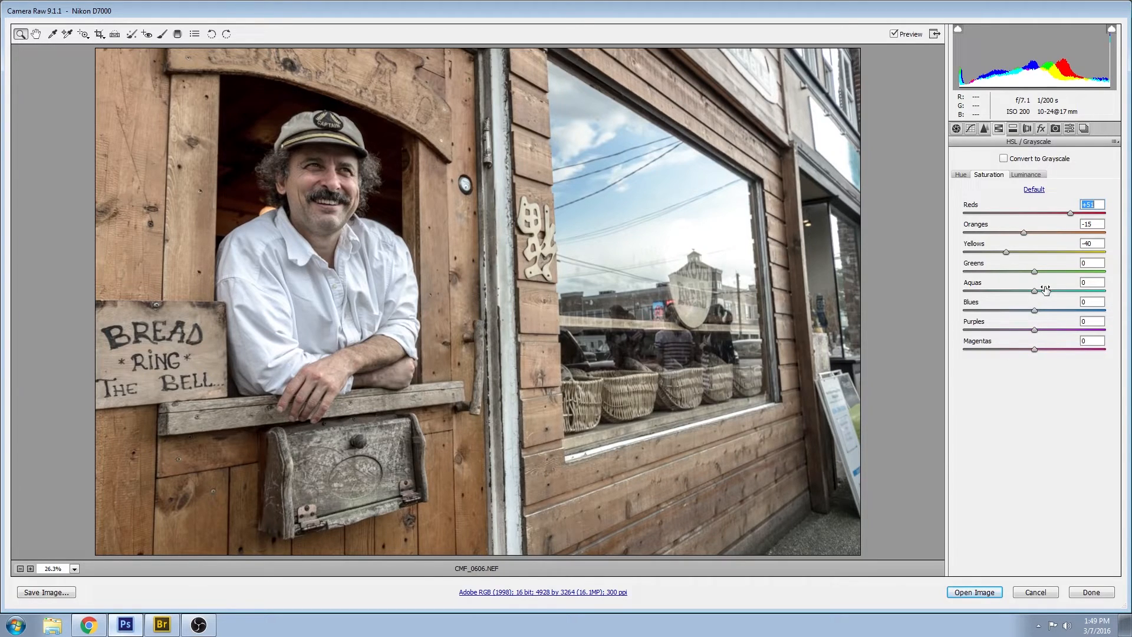
mouse_move(1005, 294)
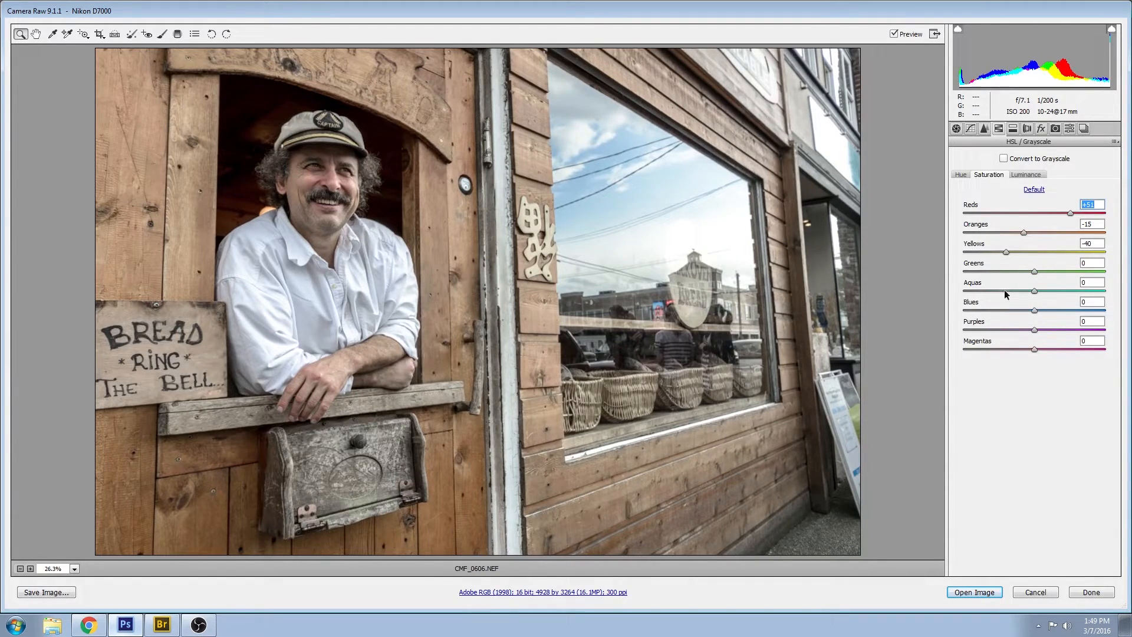
mouse_move(627, 122)
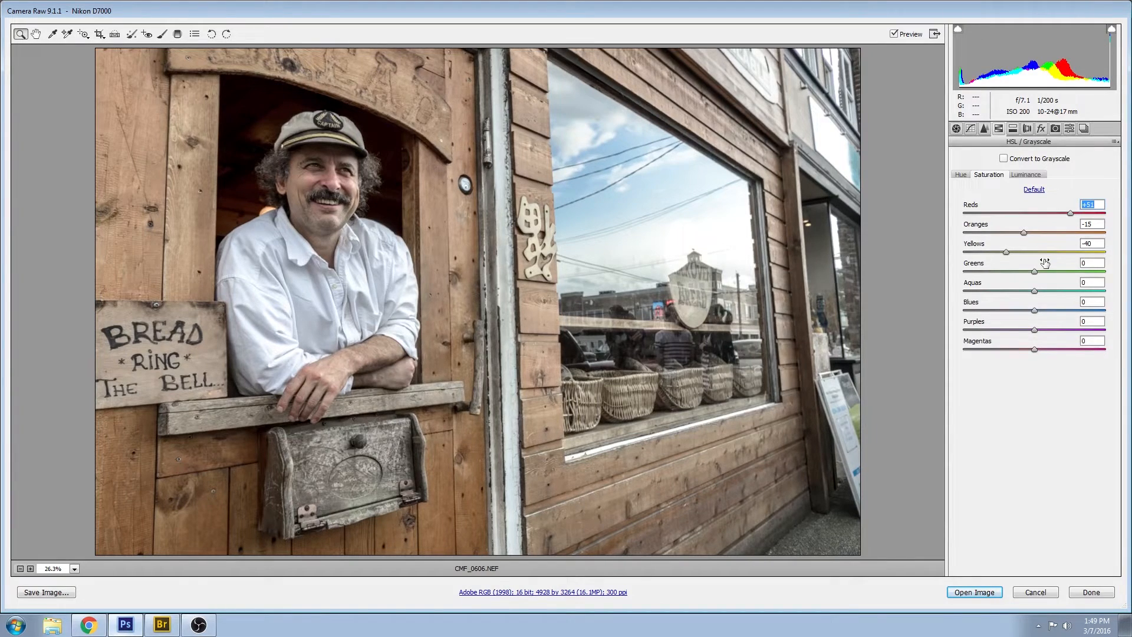
mouse_move(1033, 313)
type("-60")
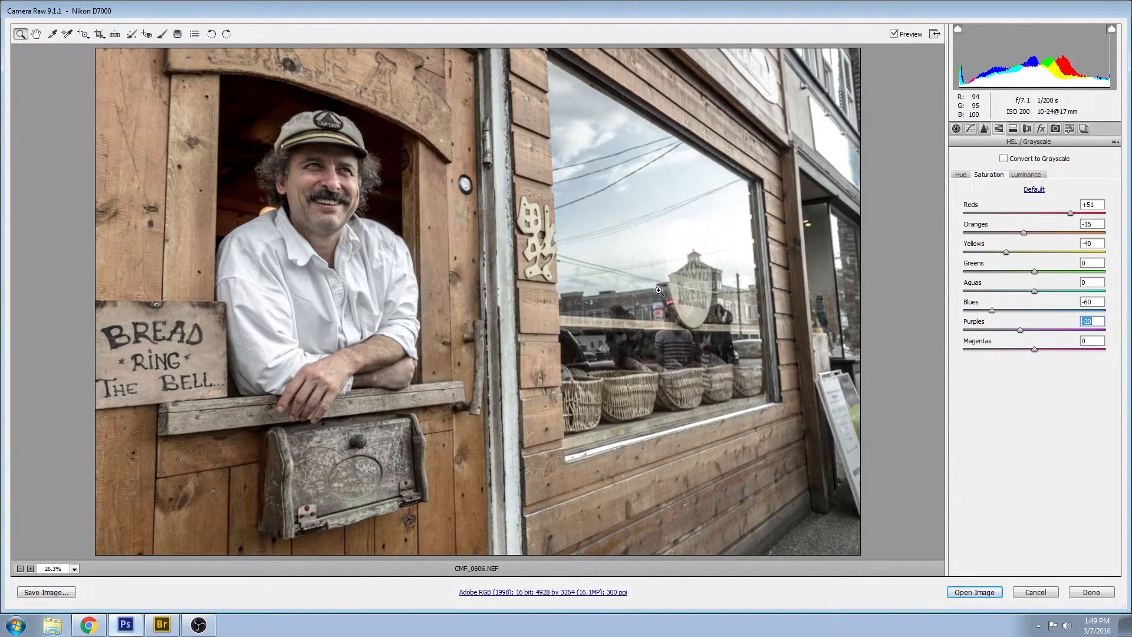
mouse_move(1001, 357)
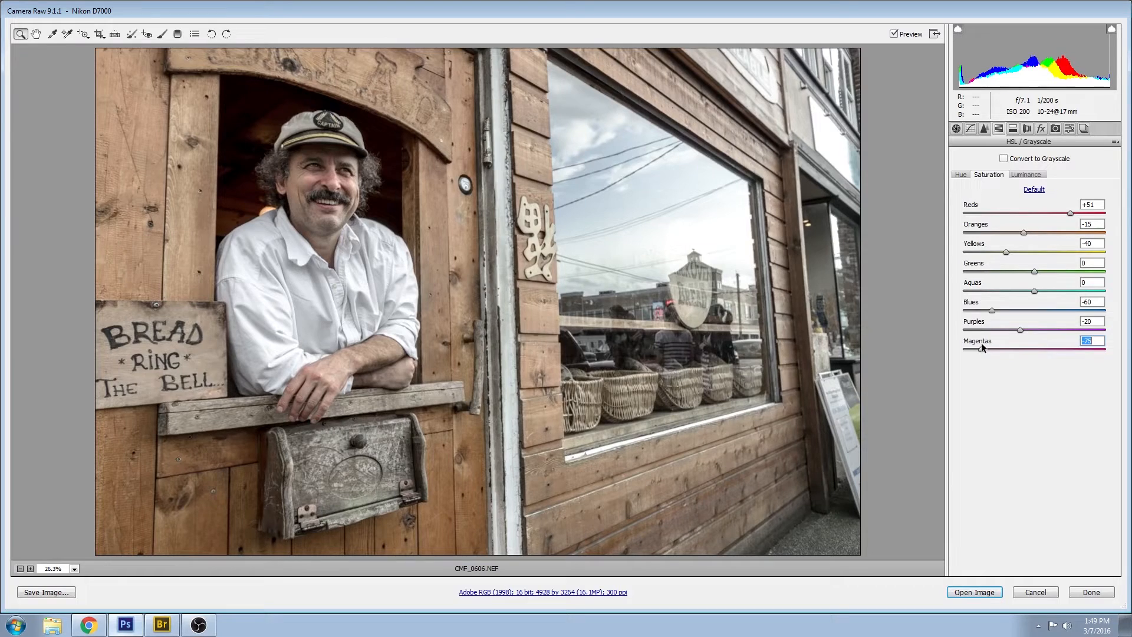
mouse_move(981, 347)
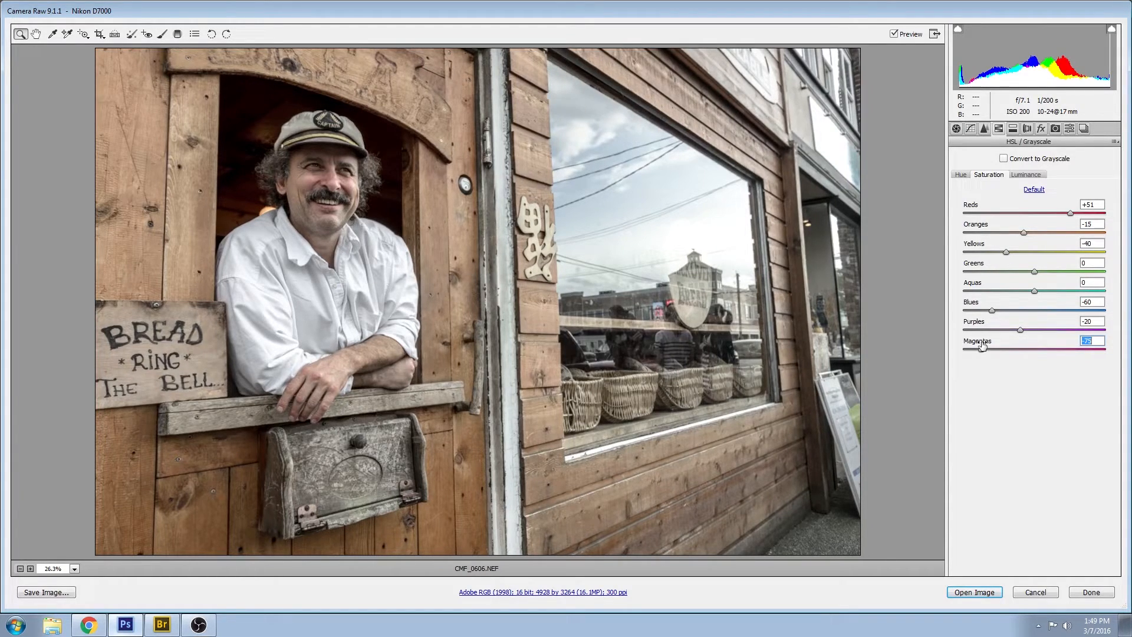
left_click(1013, 128)
type("100")
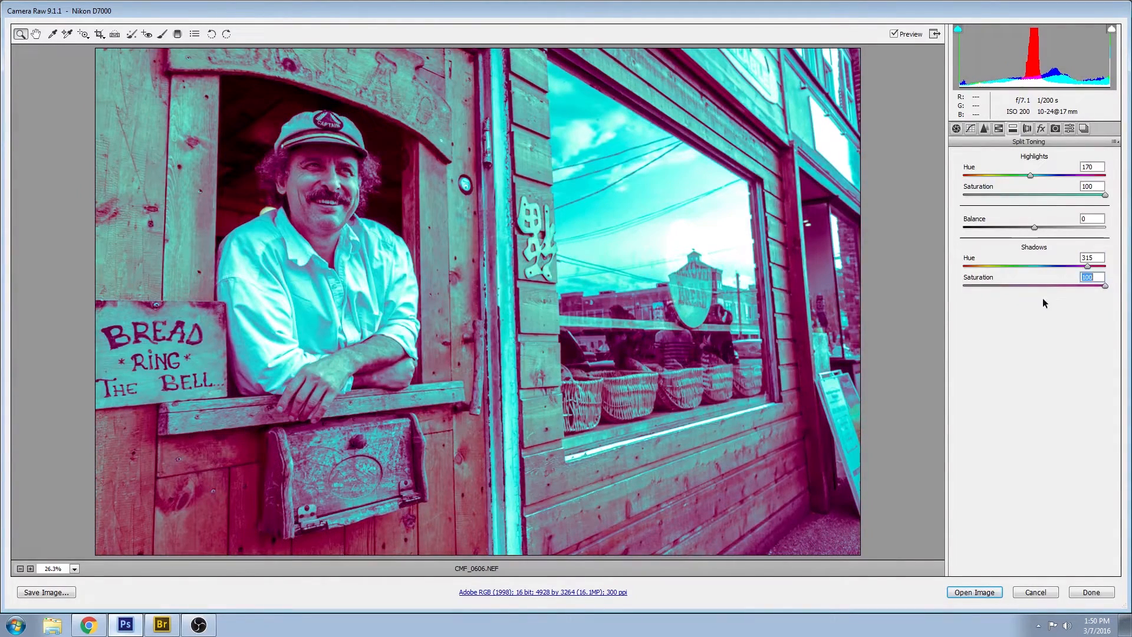
mouse_move(266, 501)
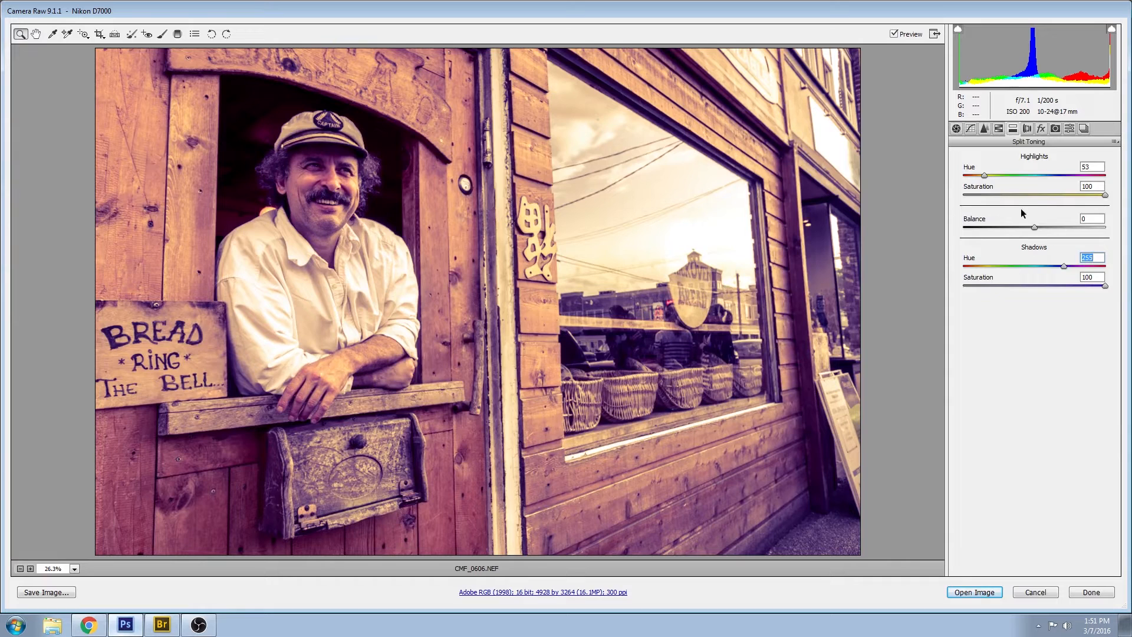
mouse_move(913, 256)
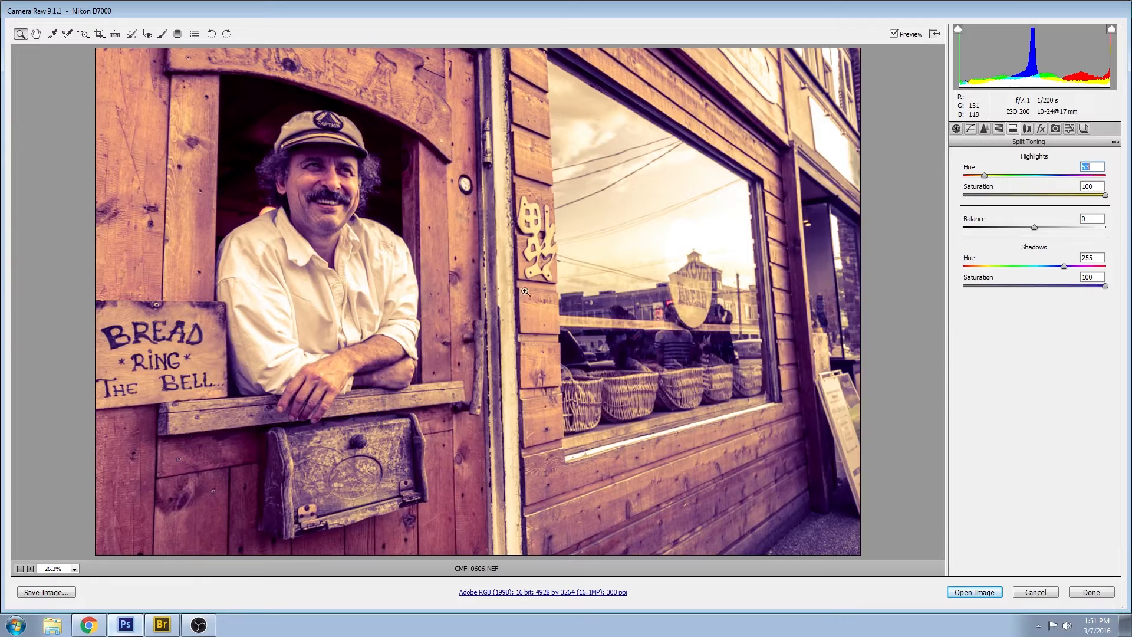
mouse_move(615, 318)
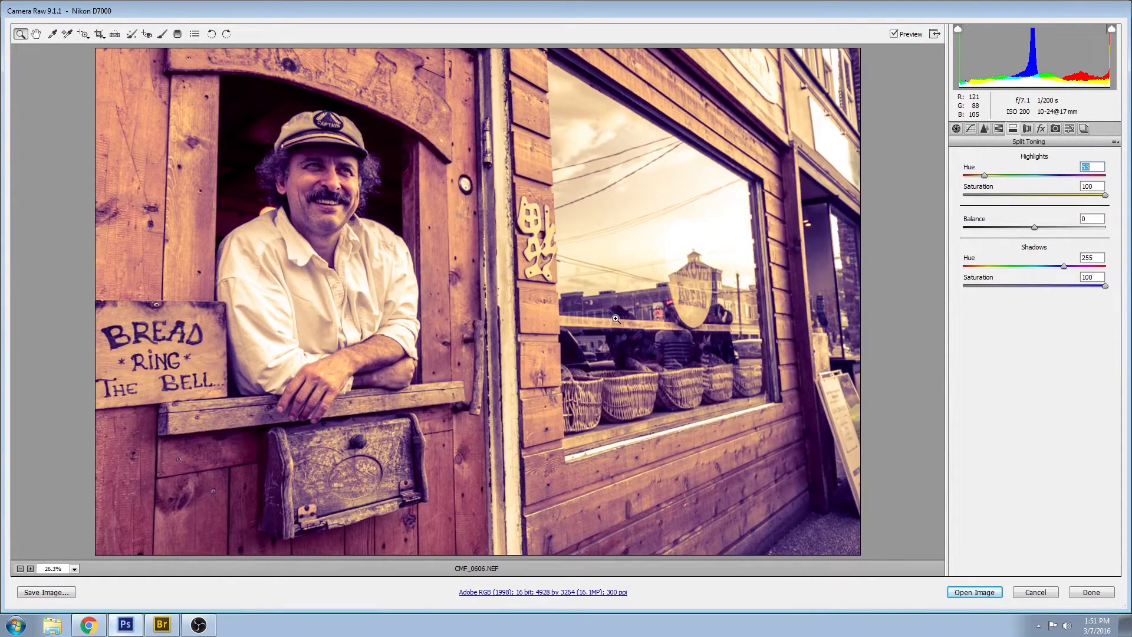
mouse_move(806, 323)
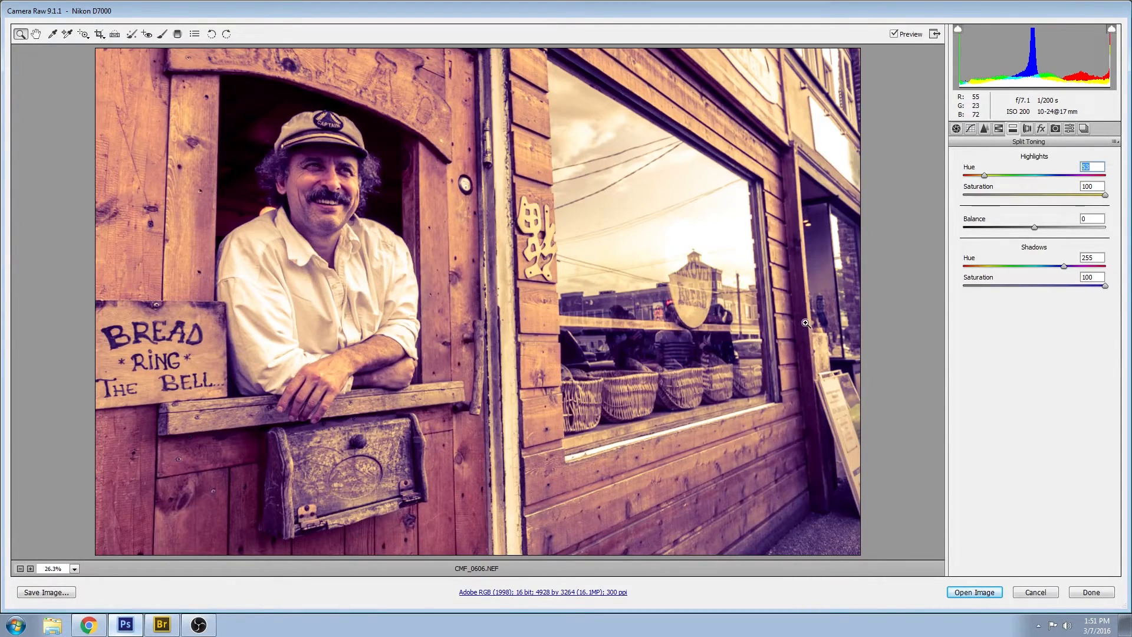
mouse_move(1066, 269)
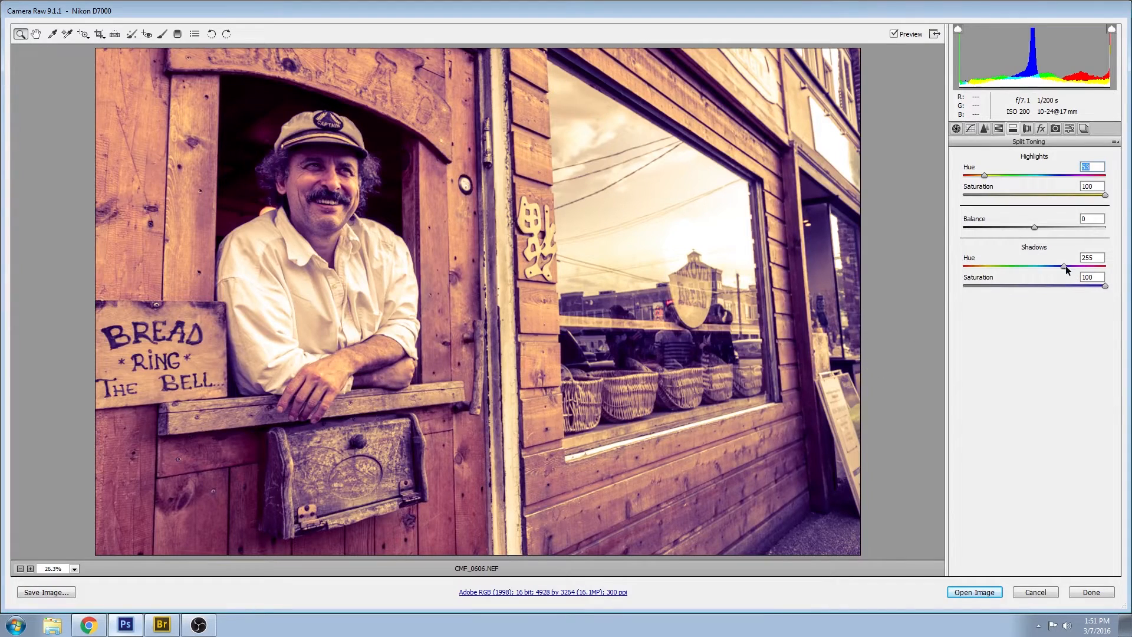
Fine-tune the Shadows Hue to 250 against highlights at hue 53.
left_click(1091, 257)
type("250")
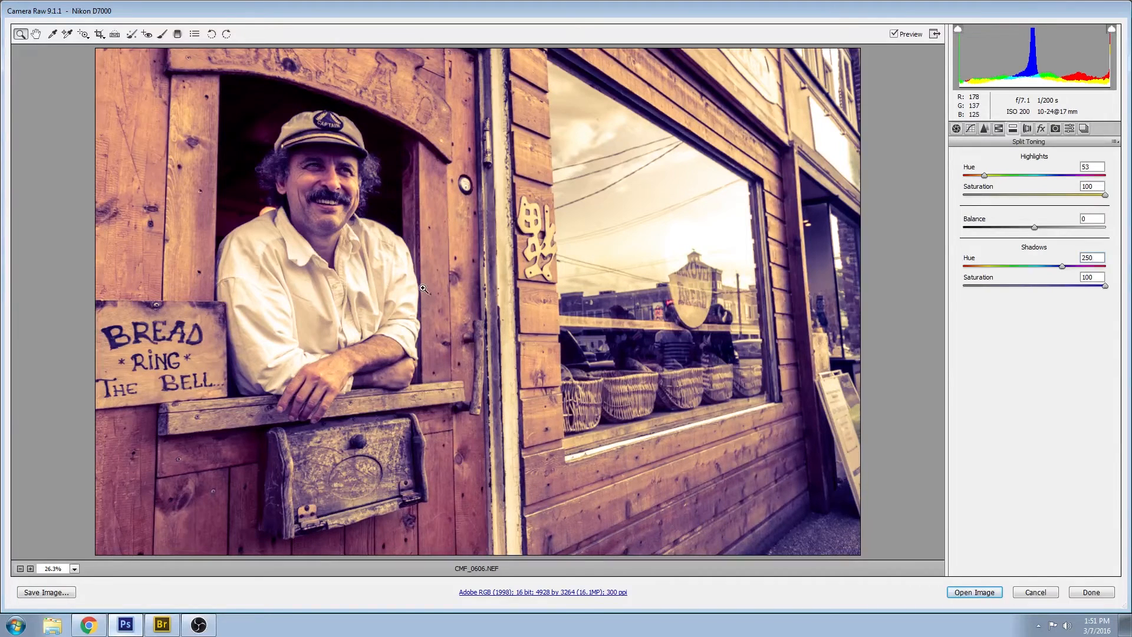
mouse_move(1007, 212)
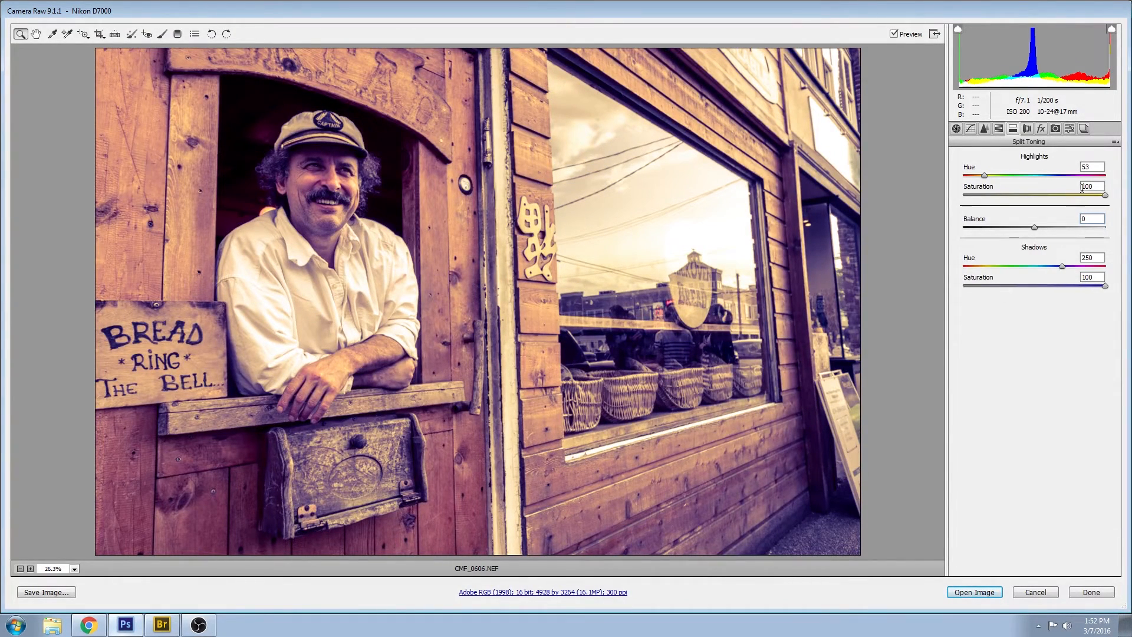
Set Highlights Saturation to 25 and lower Shadows Saturation similarly.
triple_click(1085, 186)
type("25")
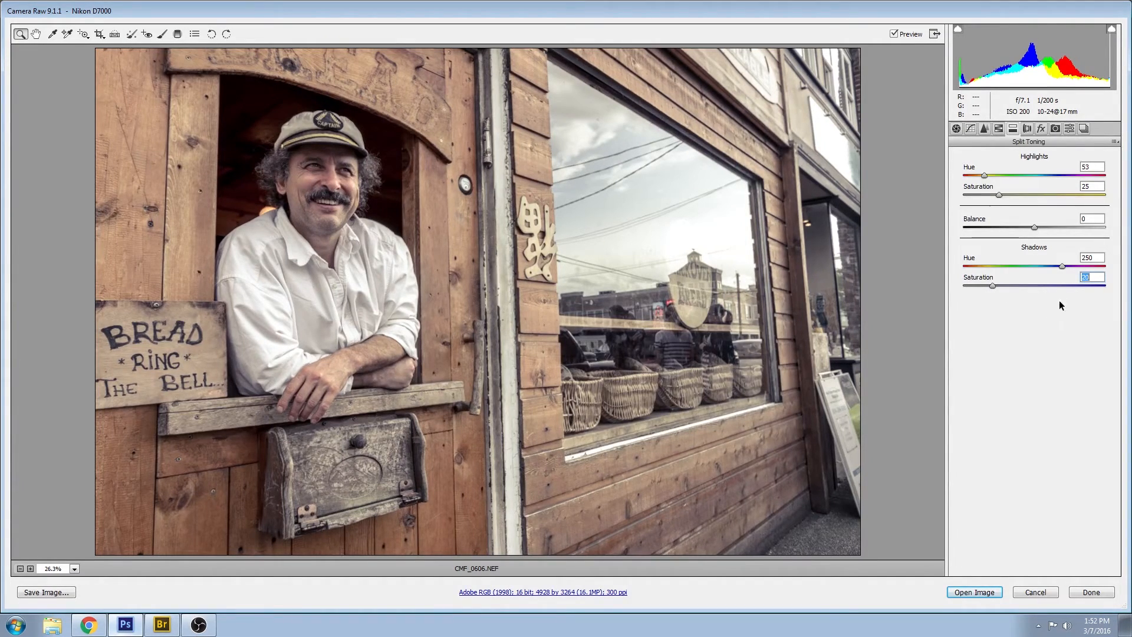
mouse_move(1067, 401)
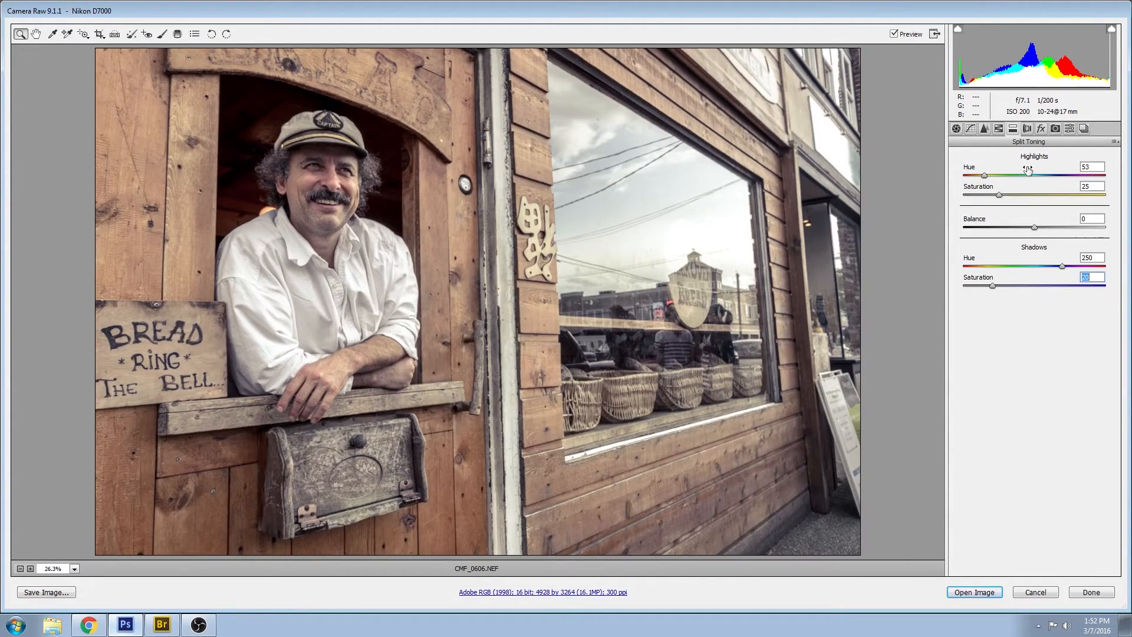
mouse_move(900, 83)
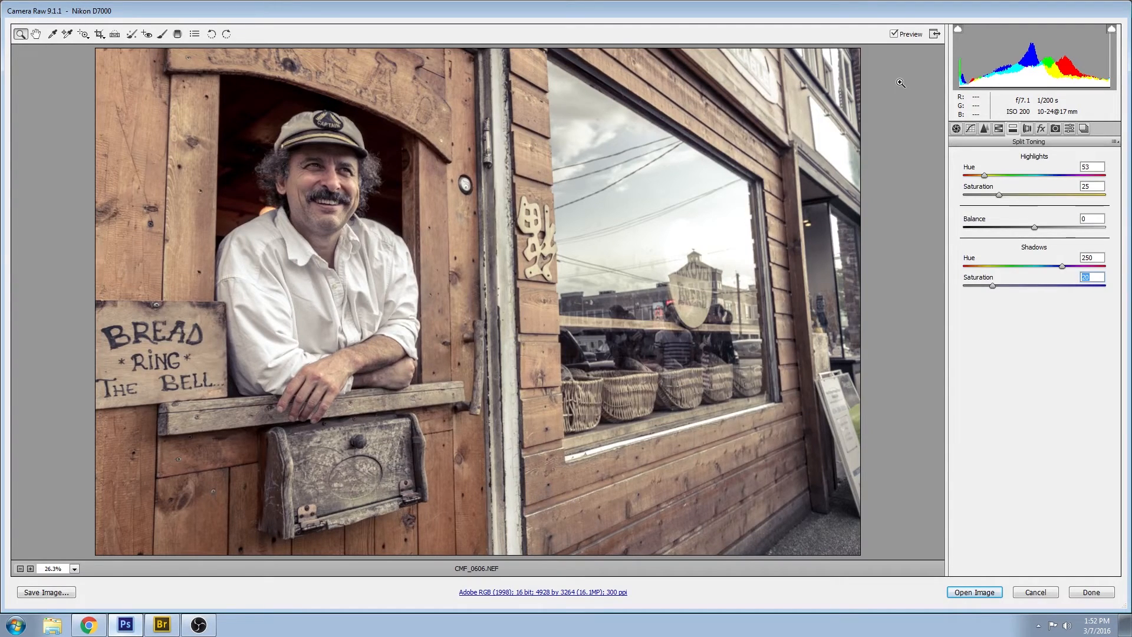
mouse_move(735, 102)
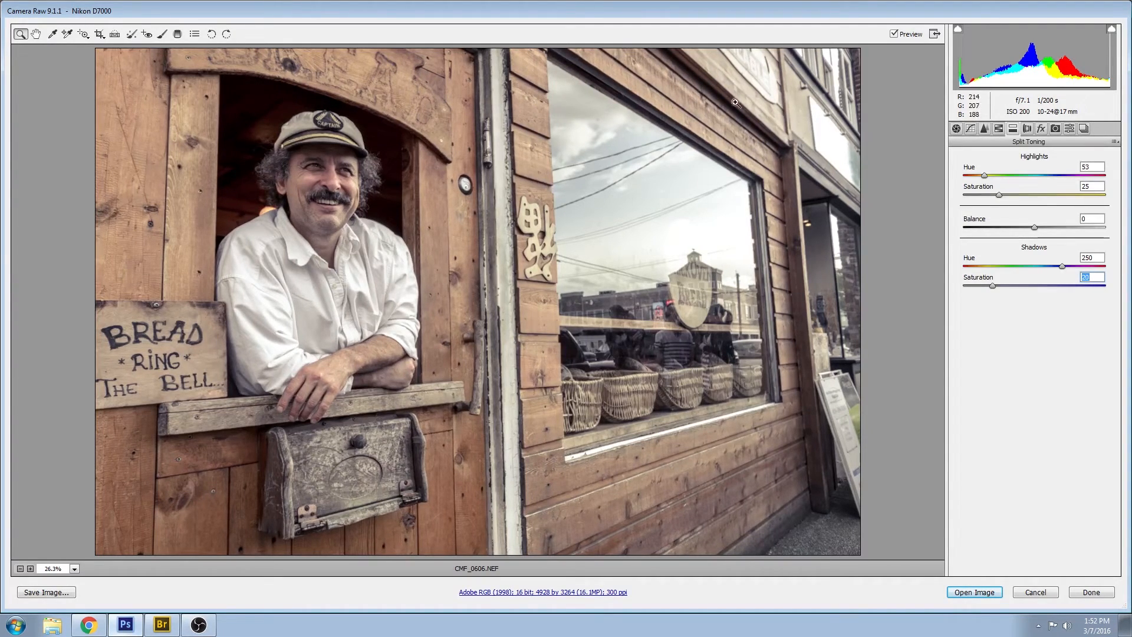
mouse_move(295, 40)
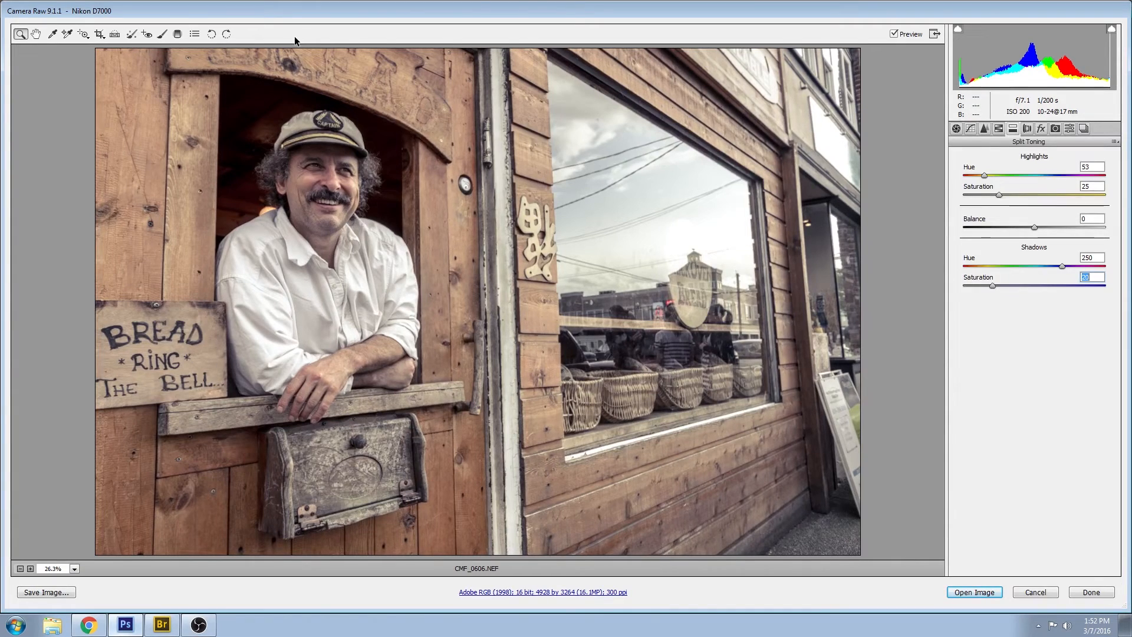
mouse_move(18, 249)
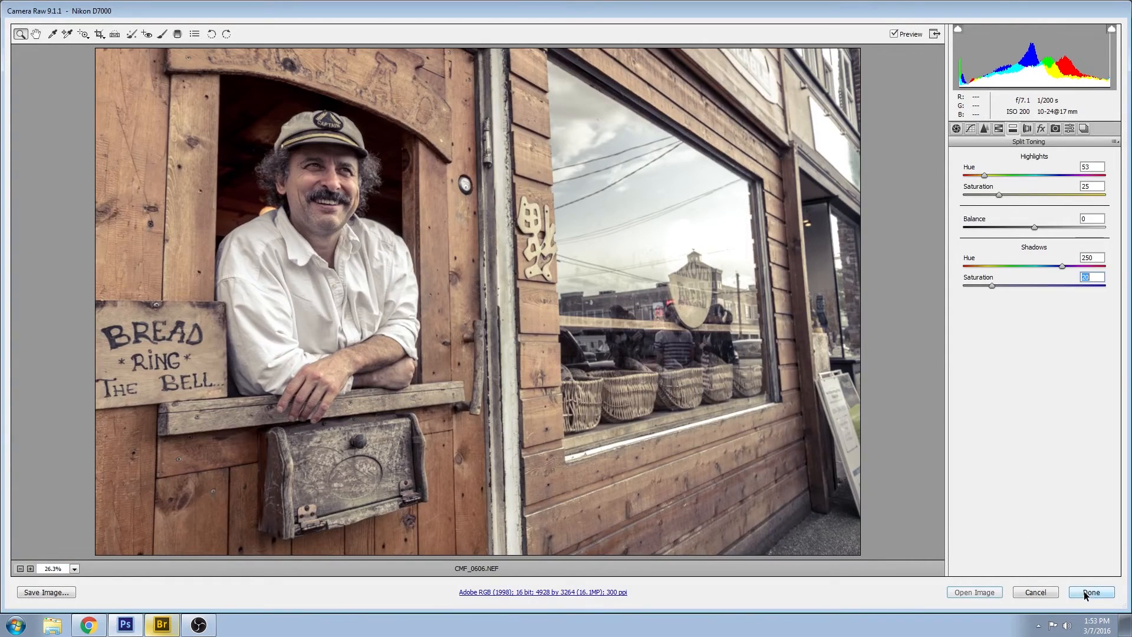
Finish Camera Raw and toggle the 'after' group's visibility to compare, leaving it shown.
left_click(1090, 592)
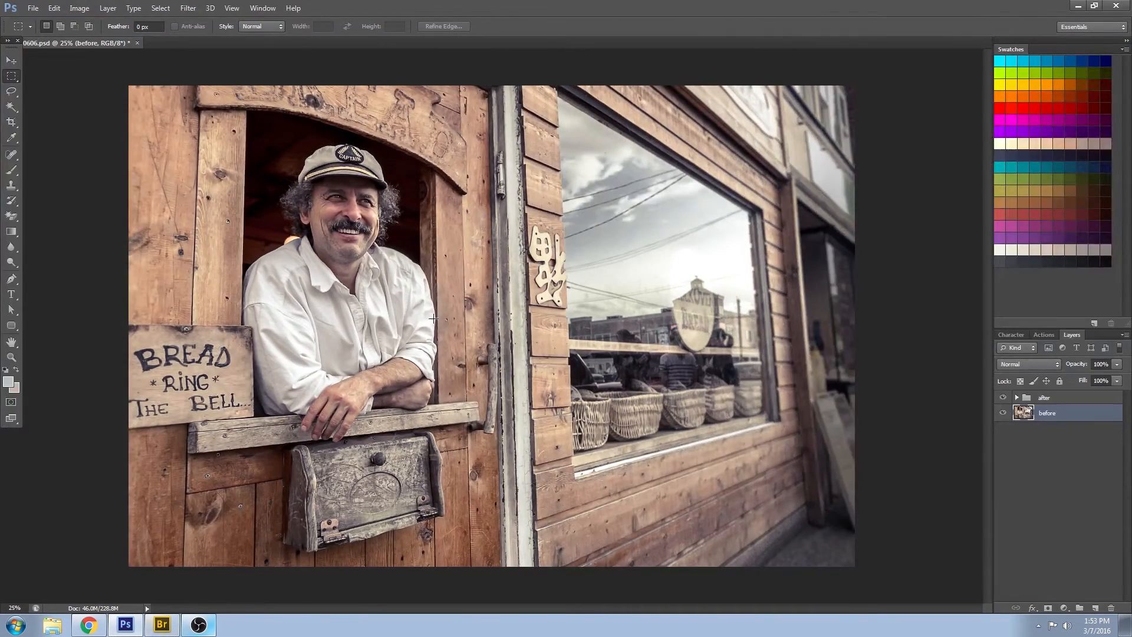
left_click(1003, 401)
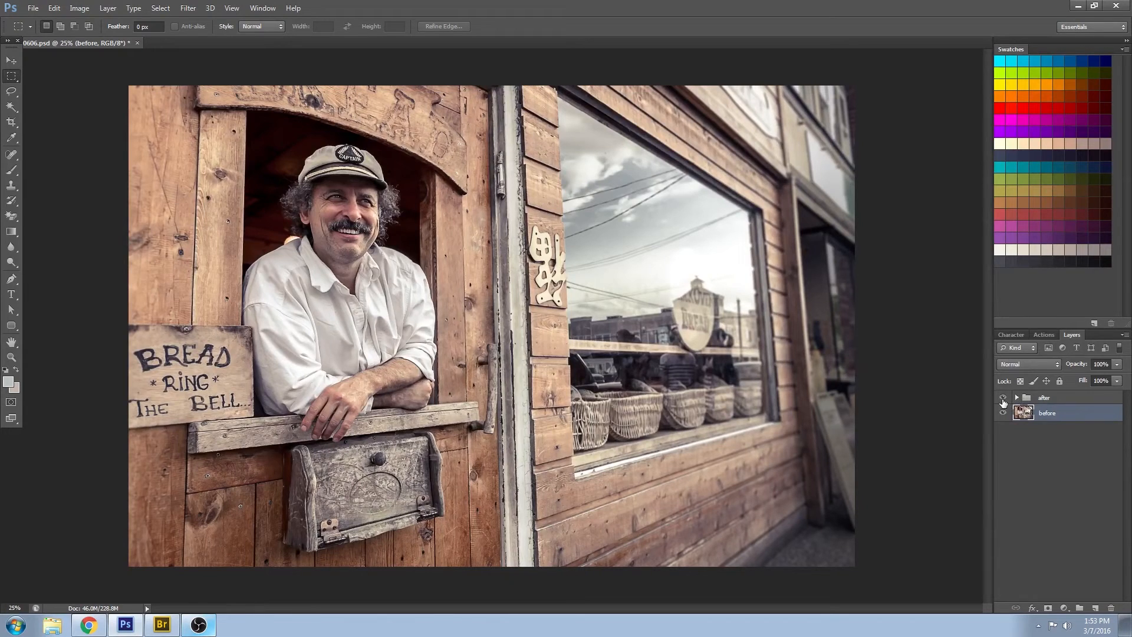
left_click(1002, 397)
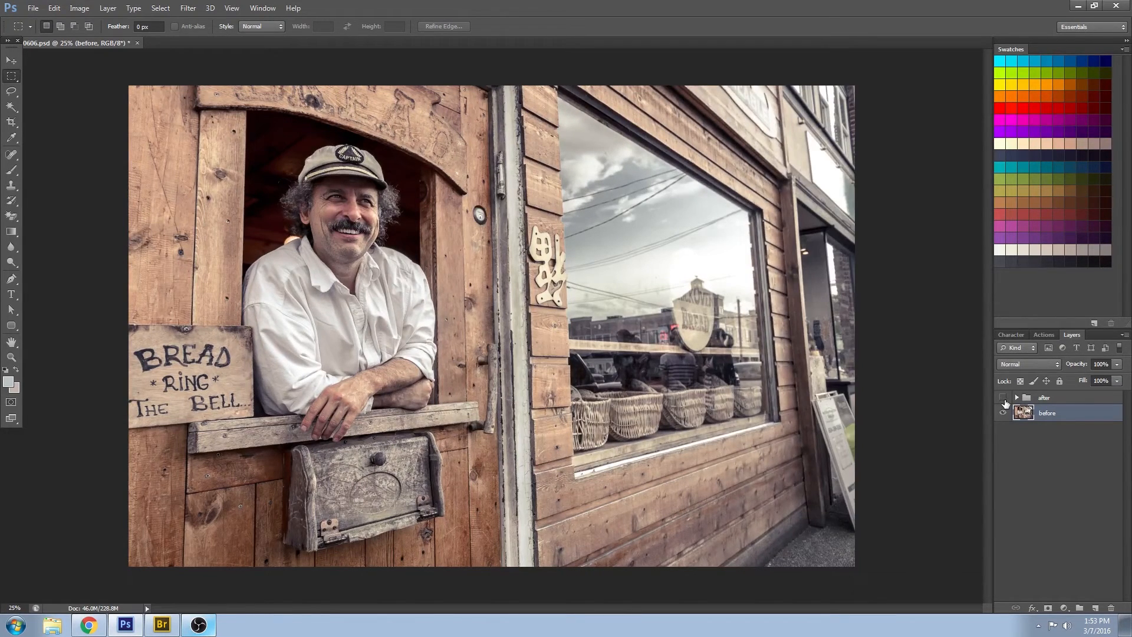
left_click(1003, 412)
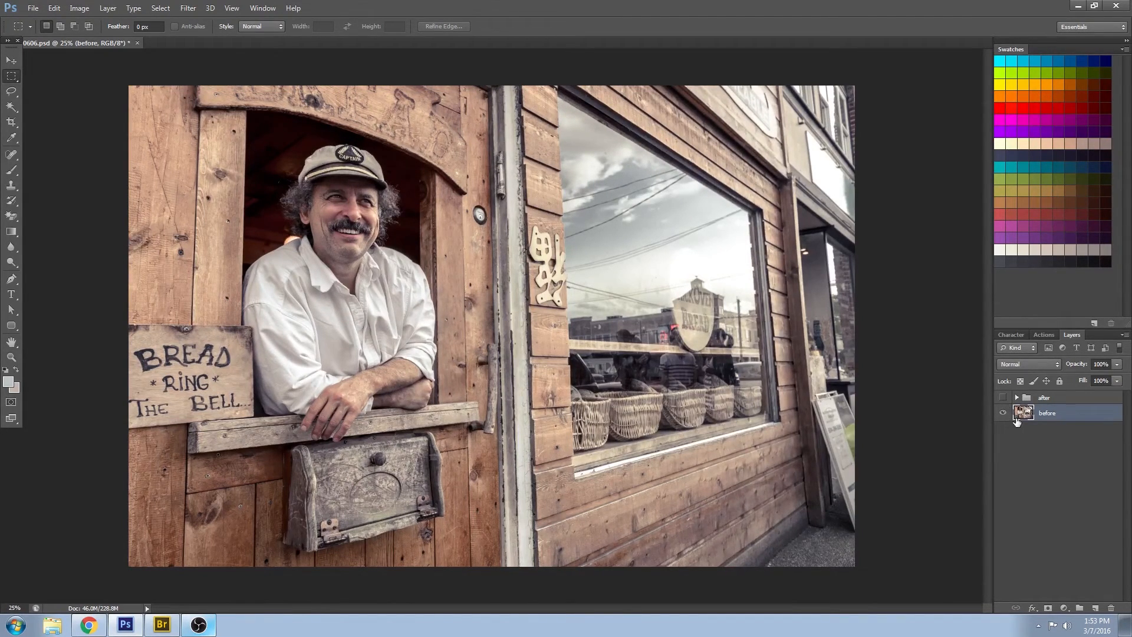
left_click(1003, 400)
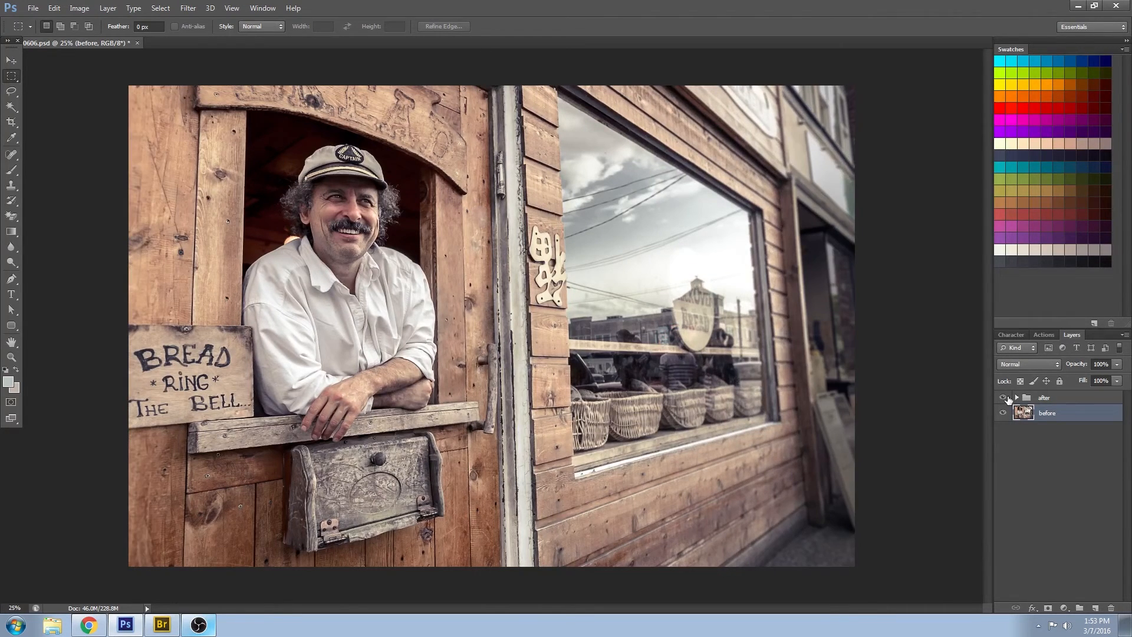
left_click(1002, 397)
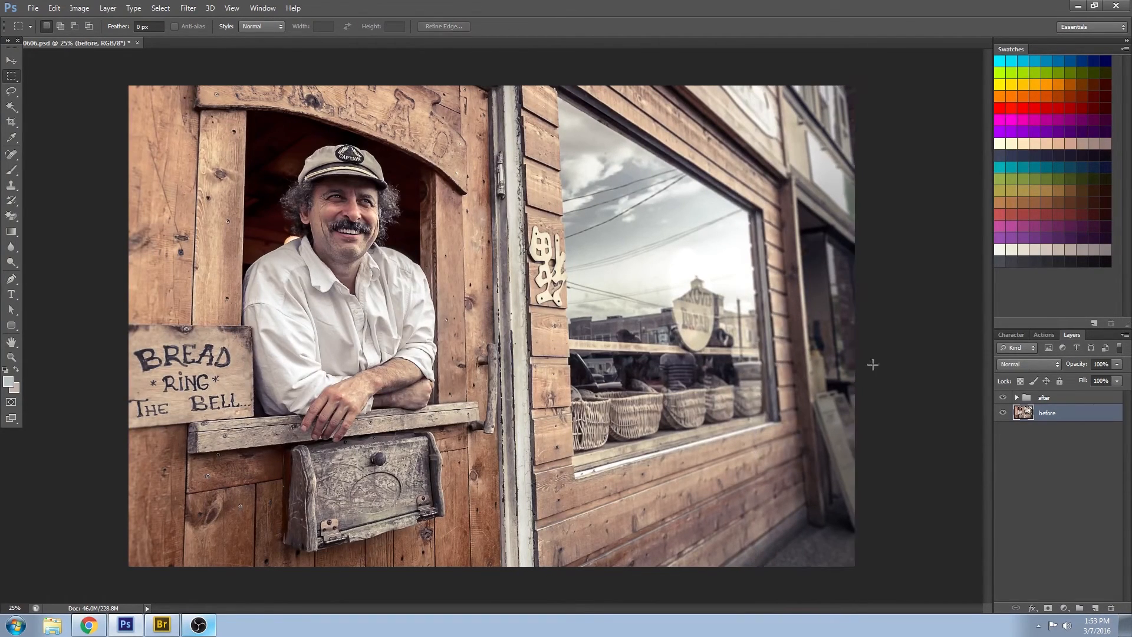
left_click(1003, 412)
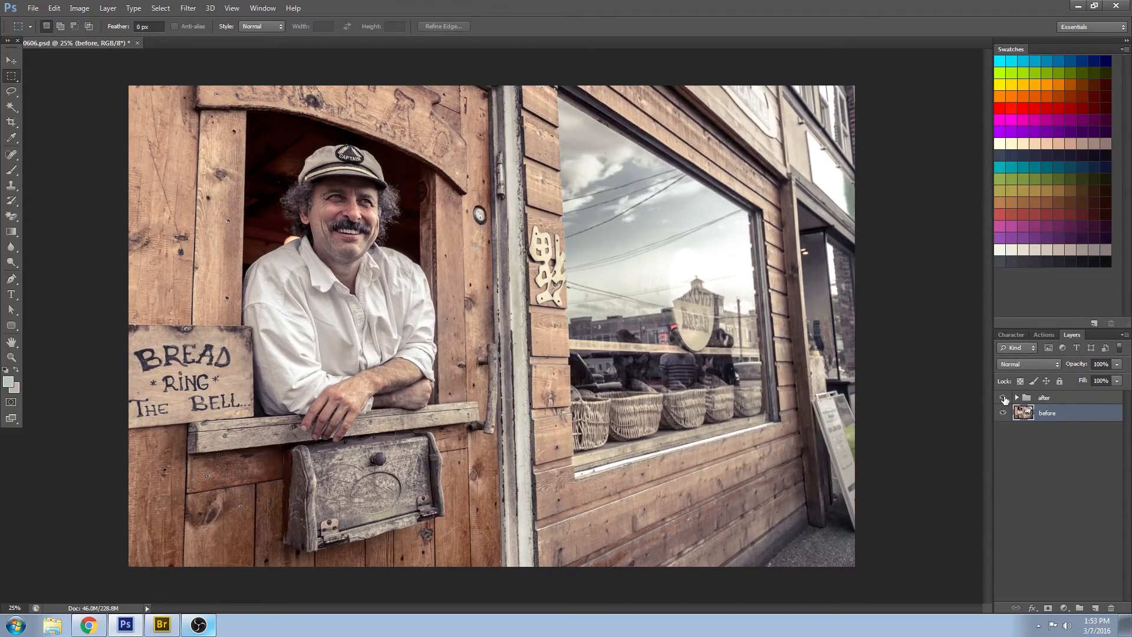
left_click(1003, 397)
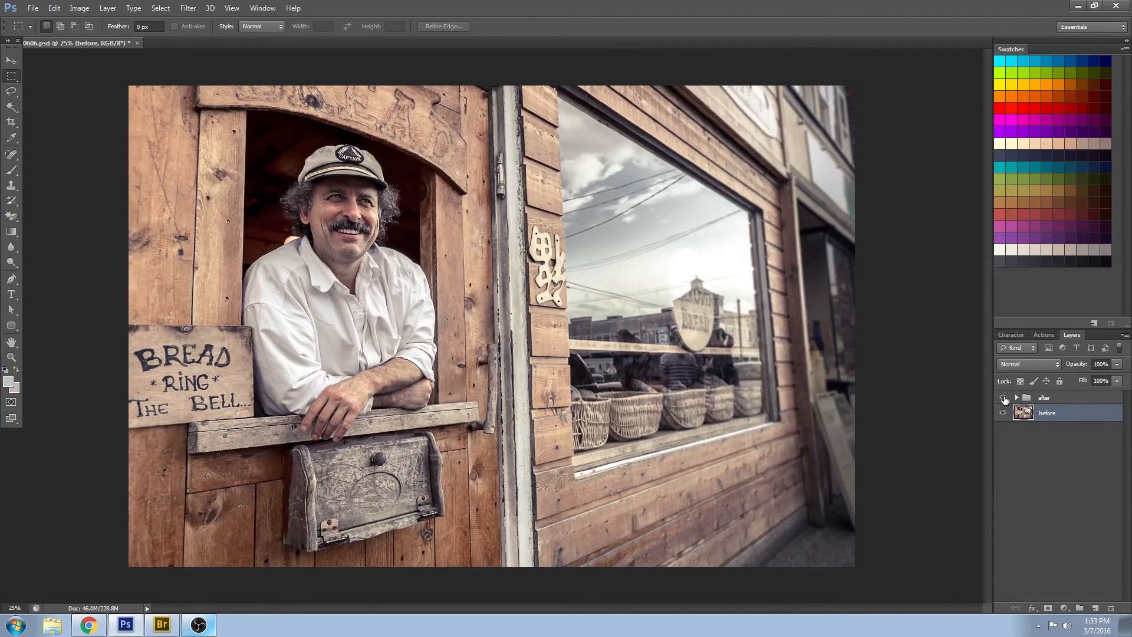
left_click(1002, 397)
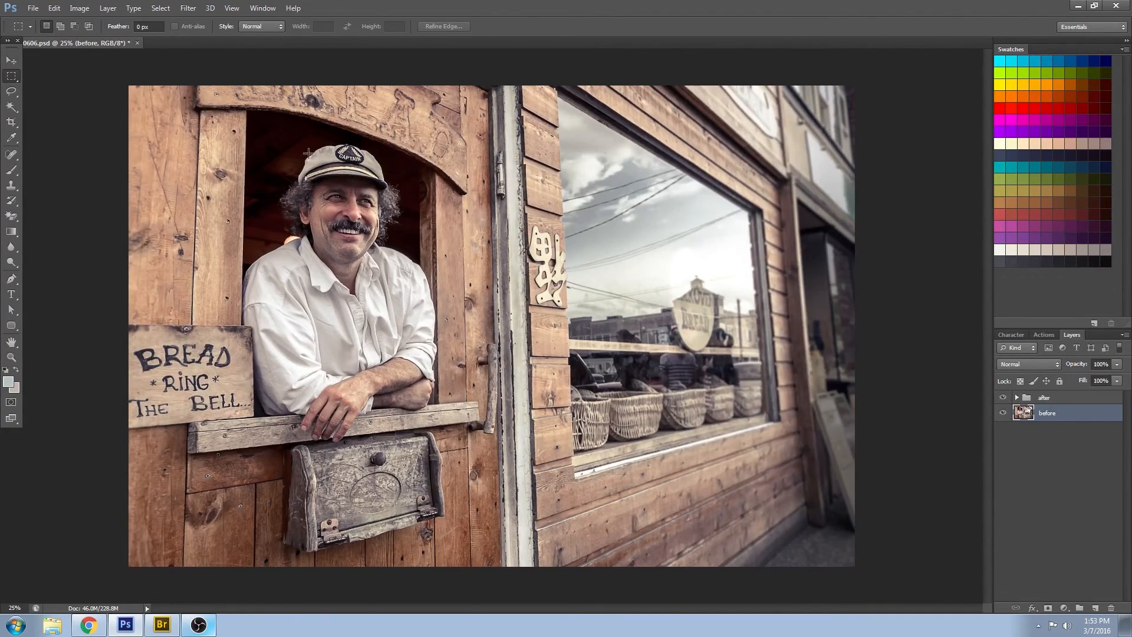